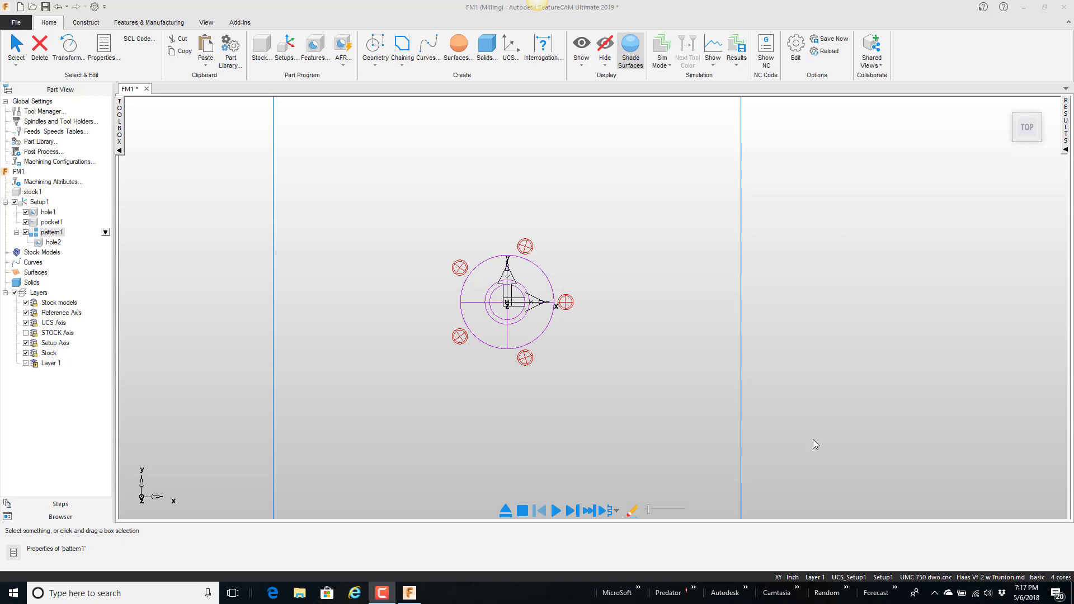
mouse_move(374, 194)
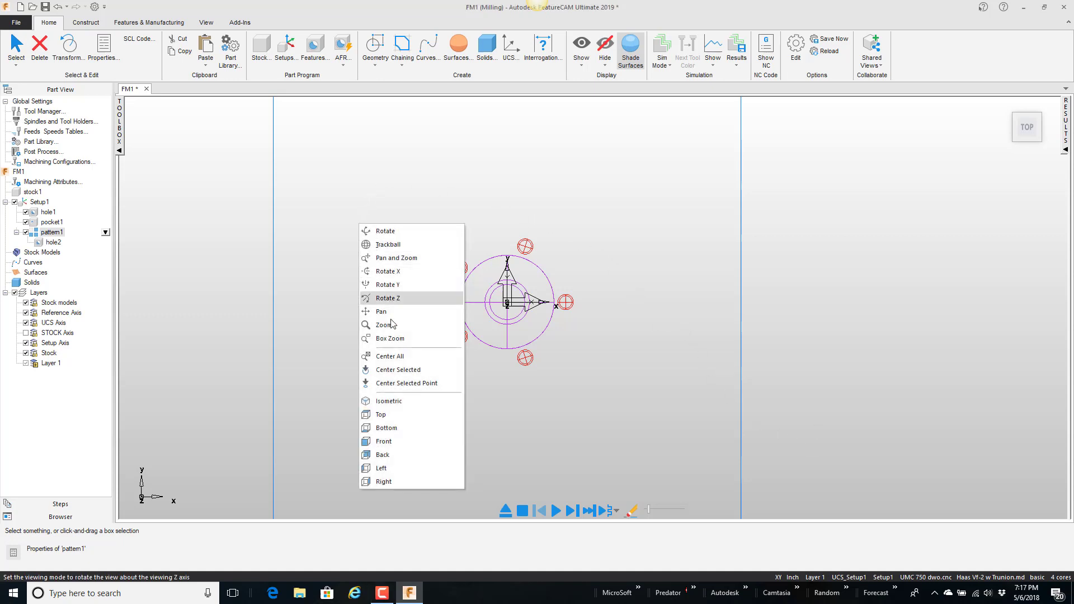
Step: Switch the graphics window to an isometric view of the stock and socket features
left_click(389, 400)
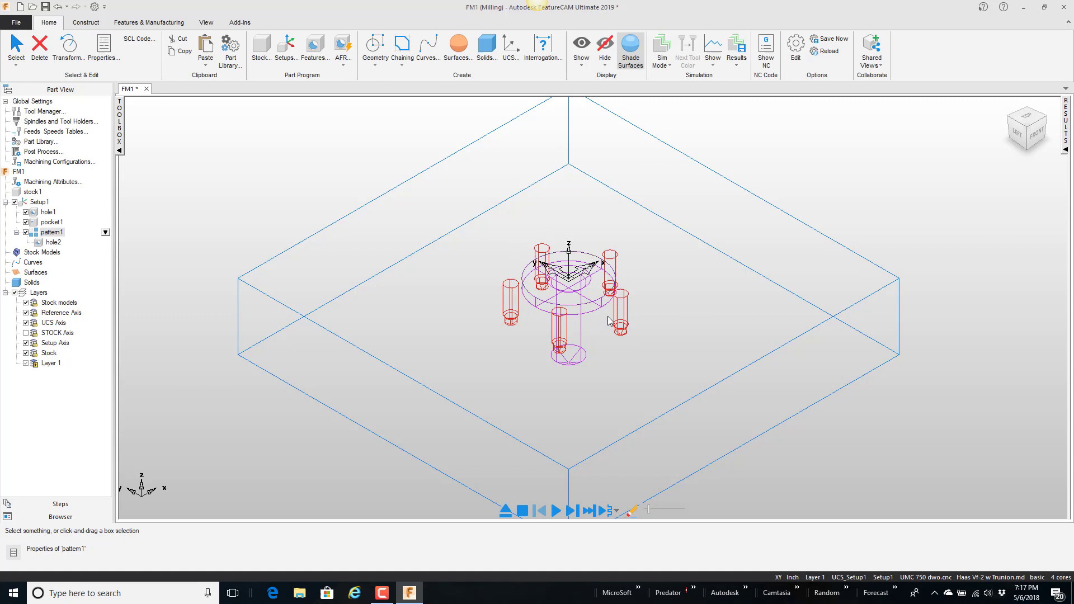
mouse_move(628, 268)
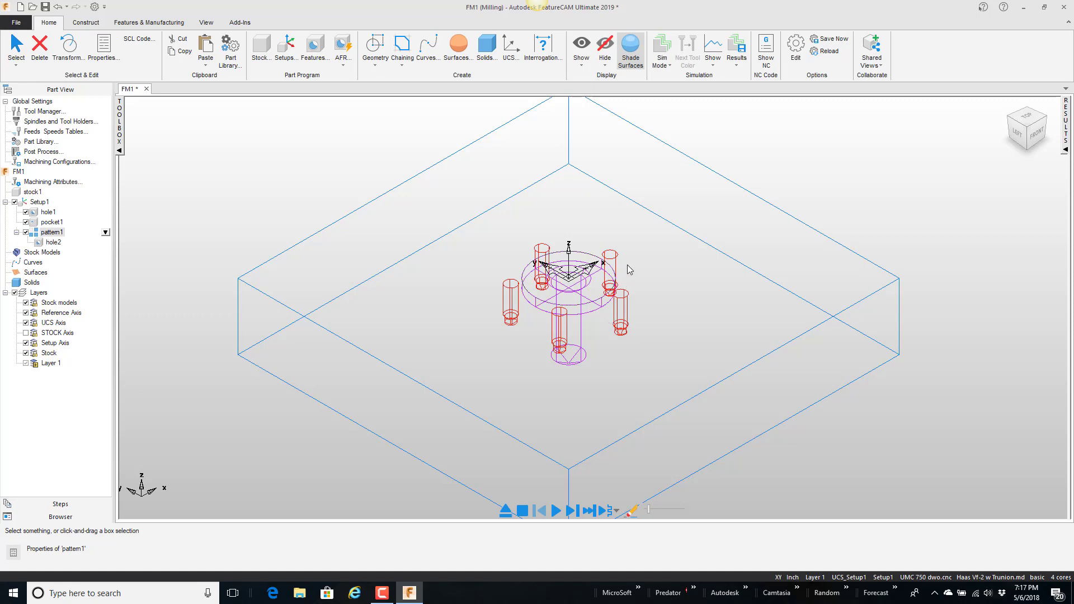
mouse_move(620, 282)
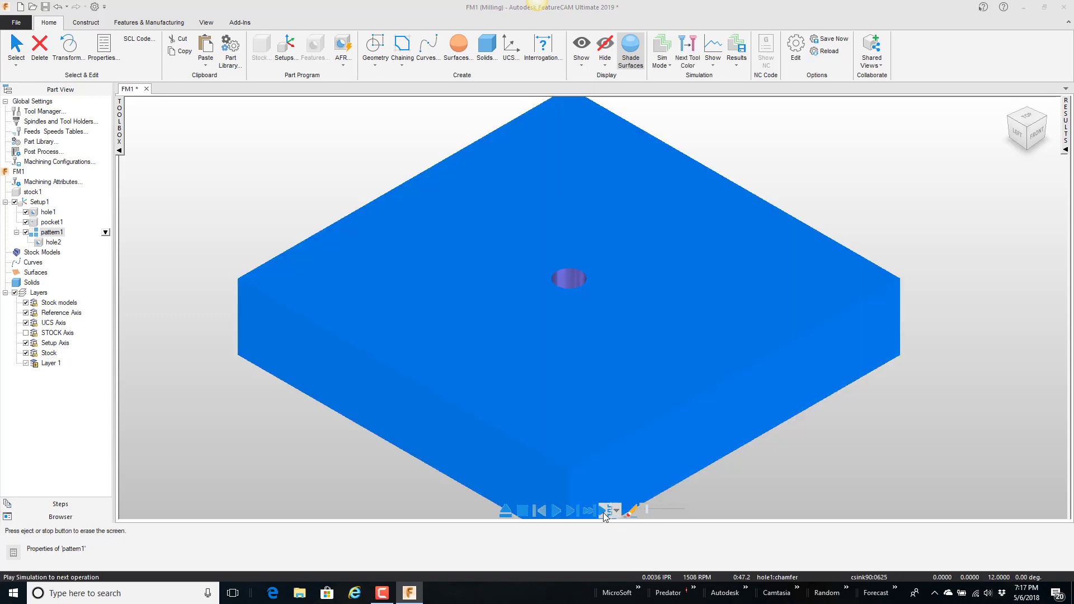
left_click(587, 510)
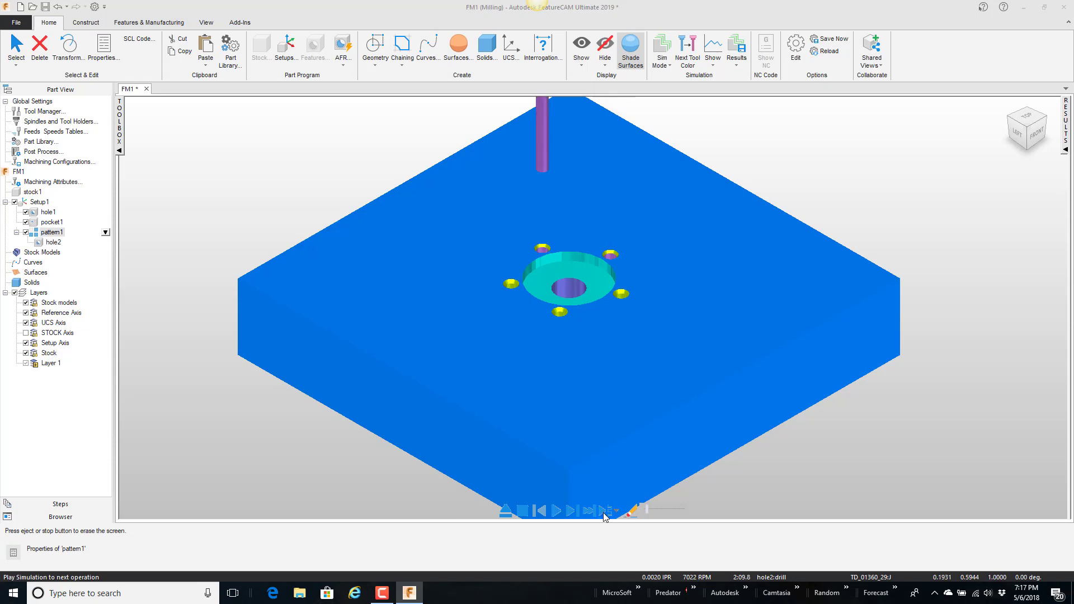
left_click(569, 511)
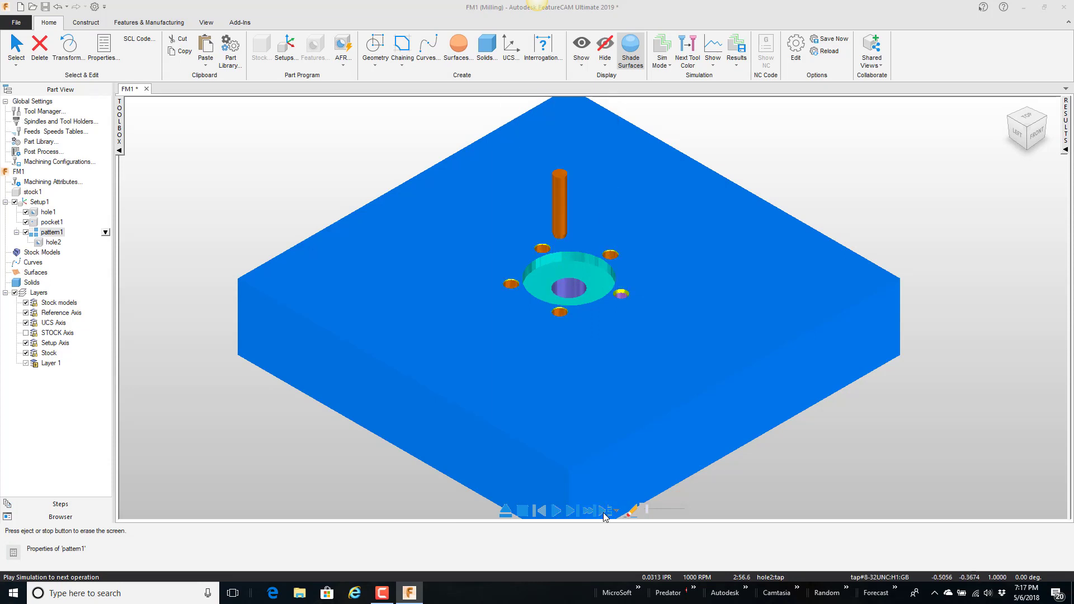
left_click(521, 510)
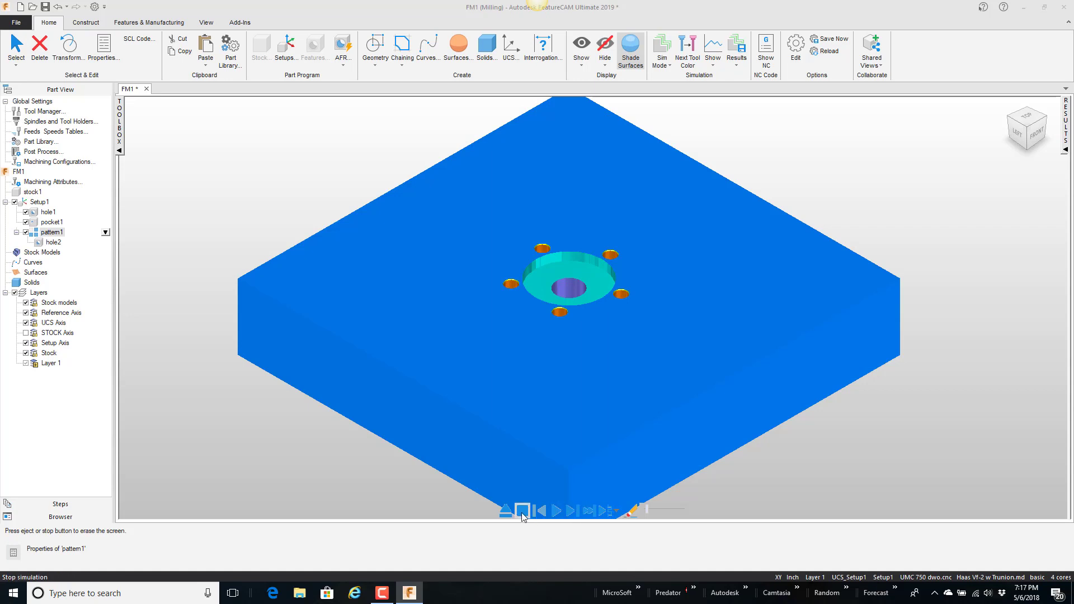
left_click(521, 511)
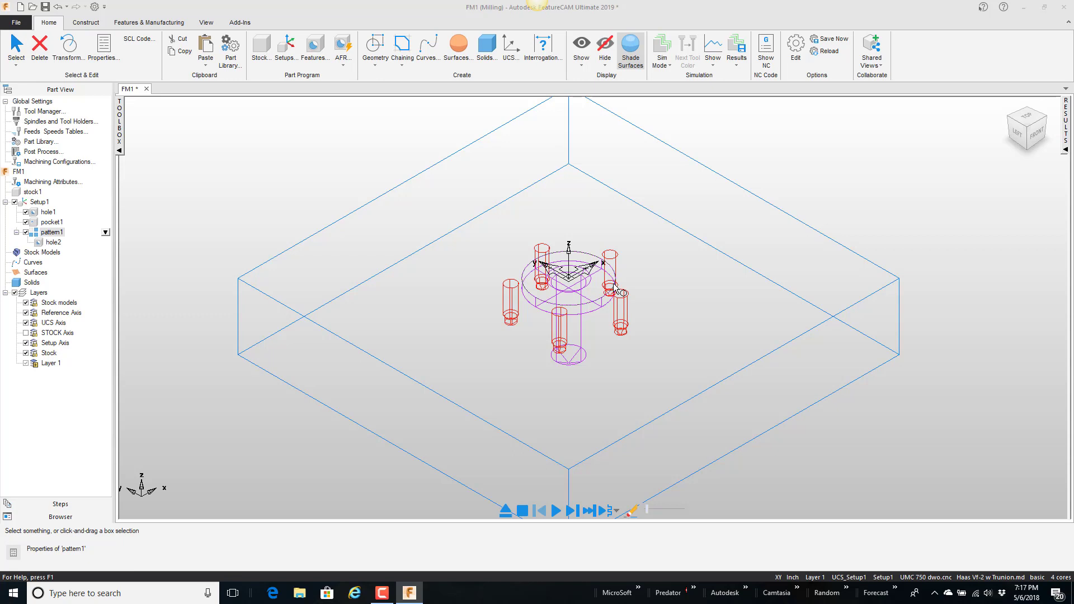
mouse_move(648, 298)
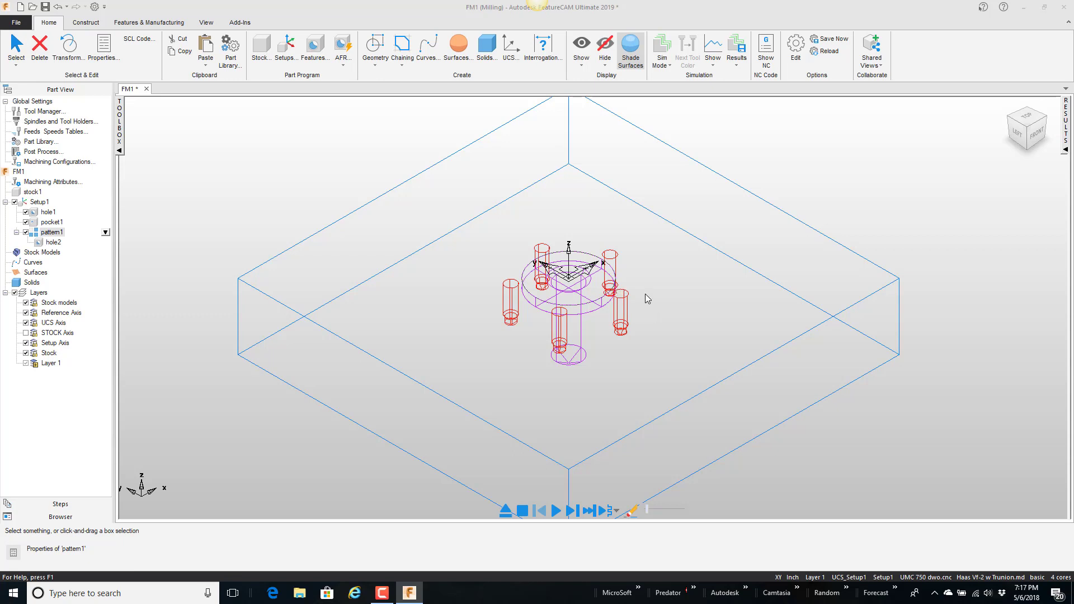
Step: Return to the top view and highlight pattern1 and hole1 from the Part View tree
right_click(647, 298)
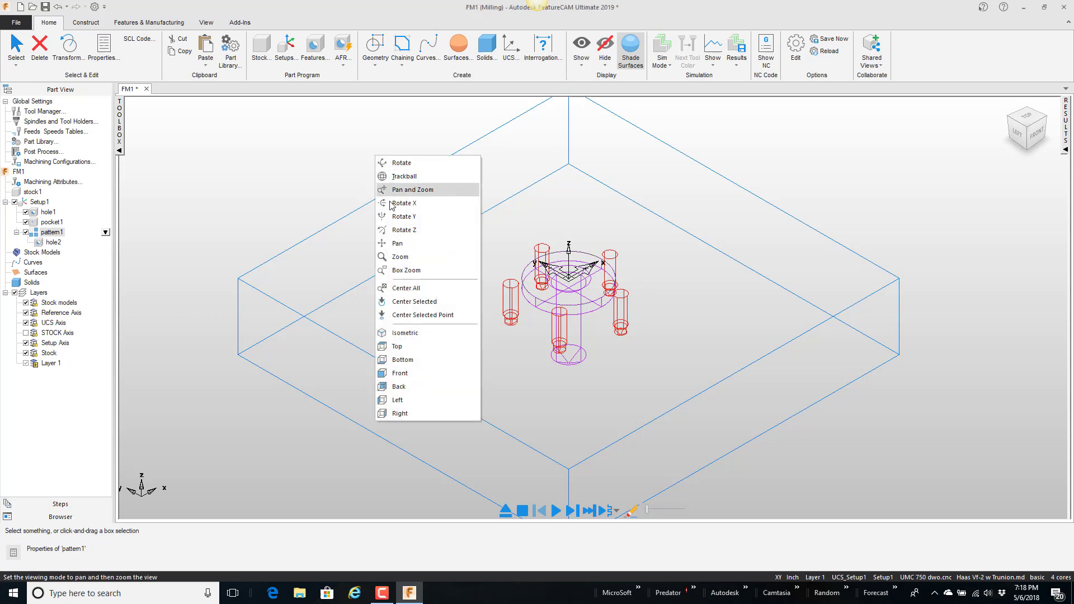
left_click(397, 346)
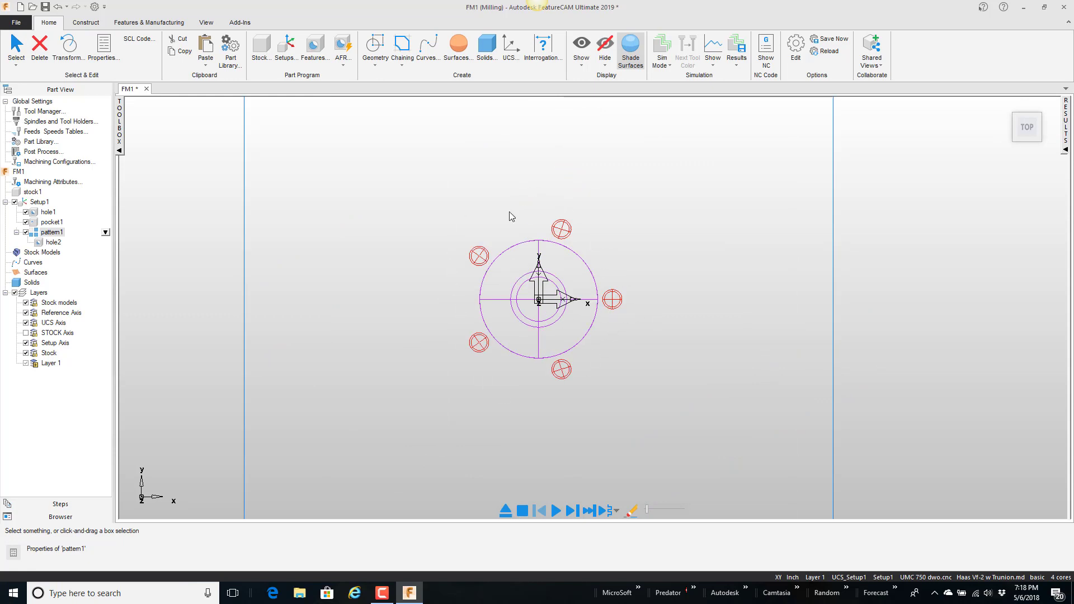
mouse_move(541, 309)
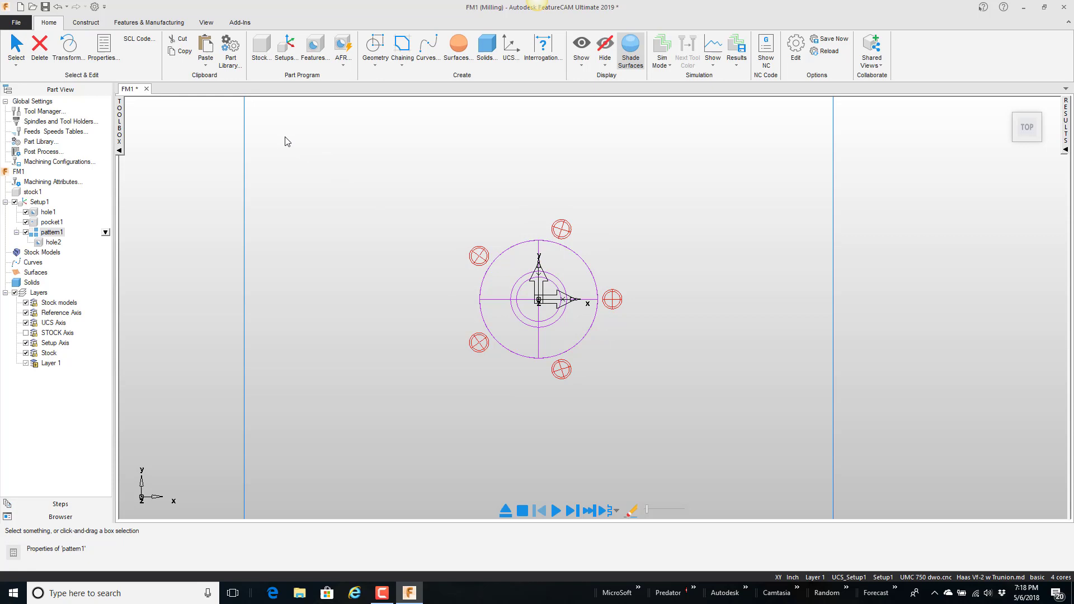
mouse_move(519, 307)
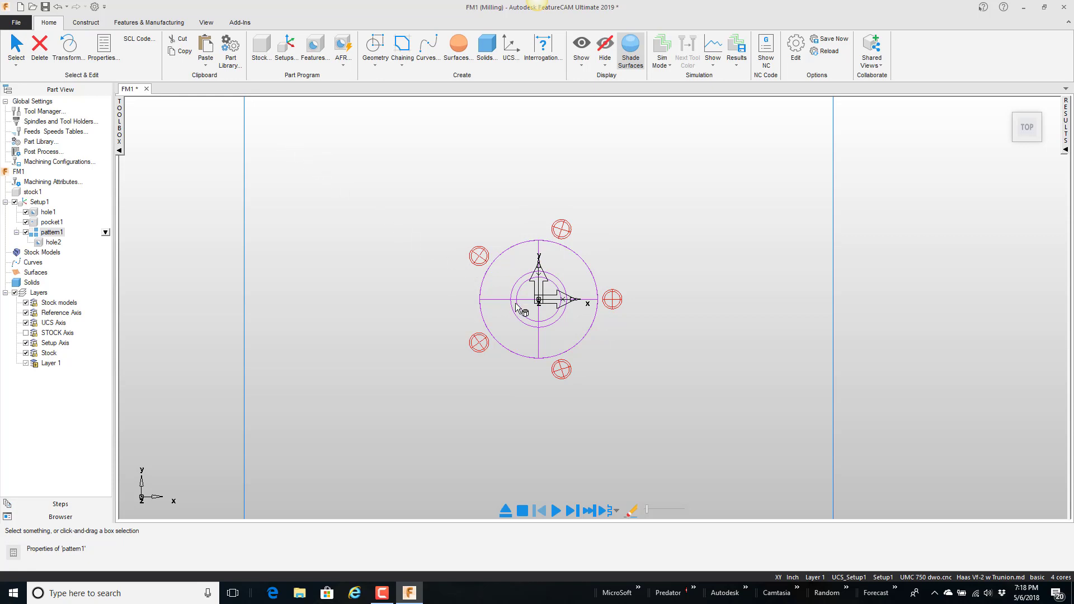
mouse_move(552, 315)
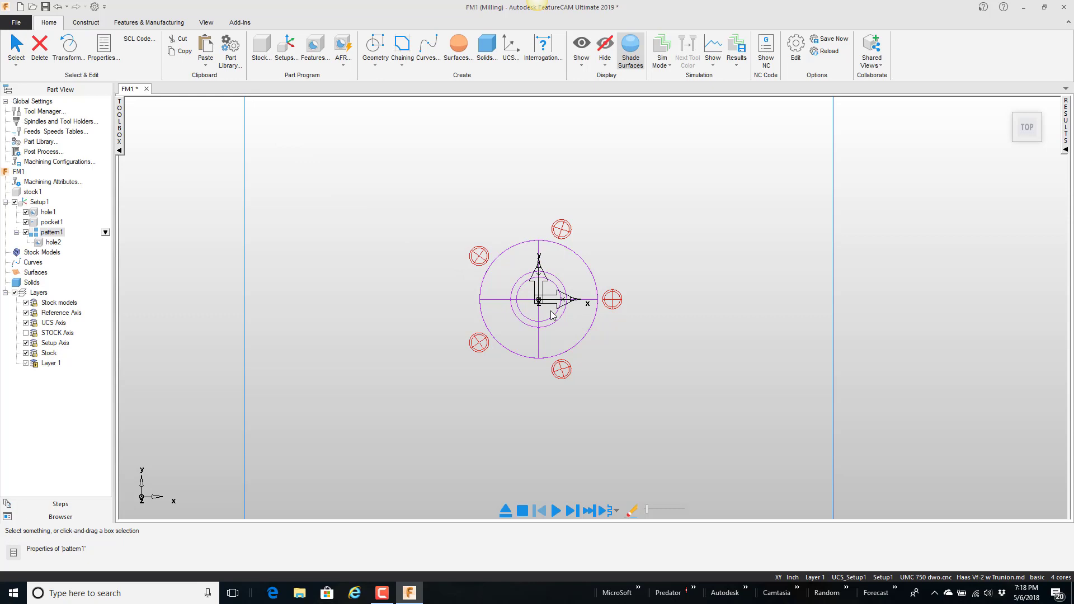
mouse_move(74, 217)
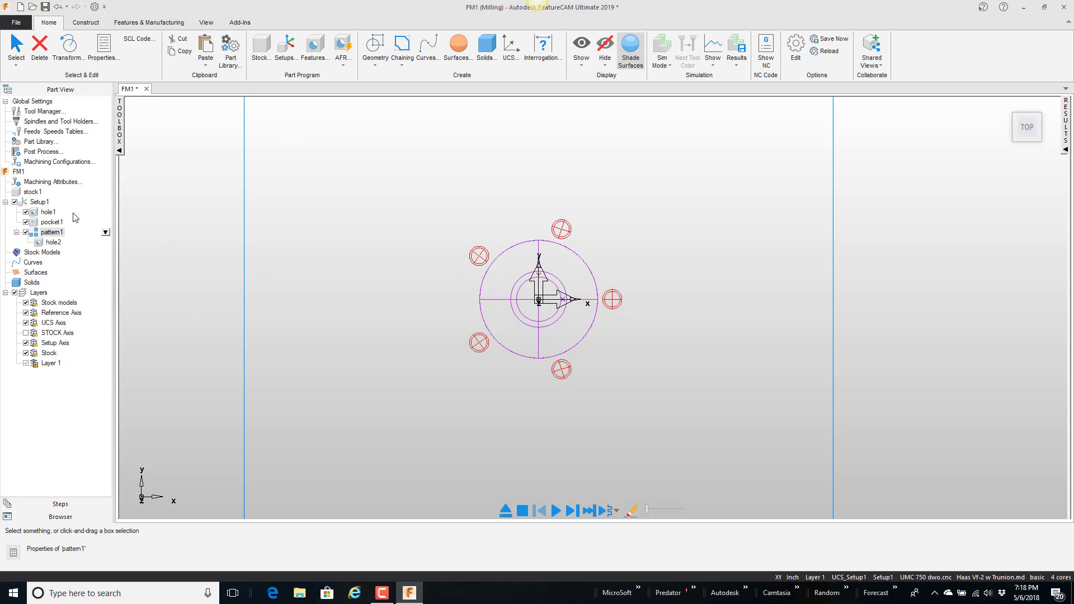
left_click(48, 211)
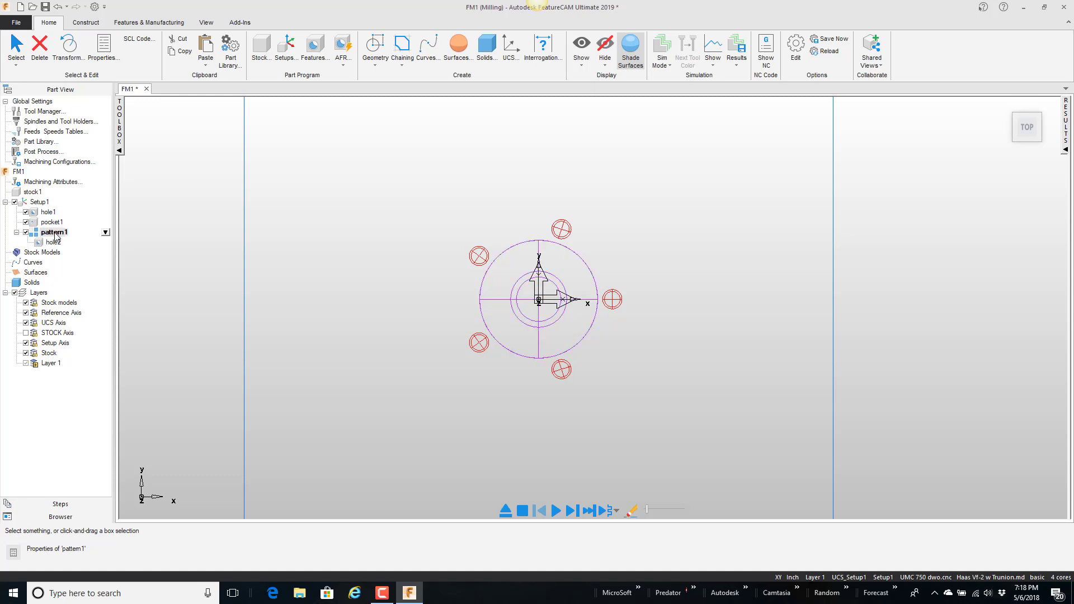
left_click(48, 212)
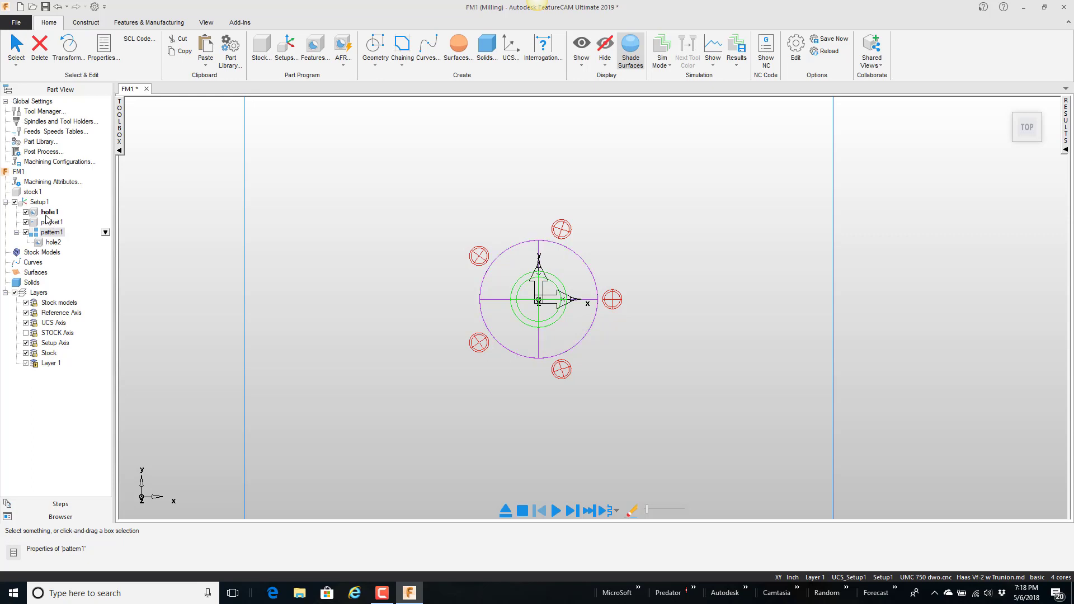
left_click(52, 232)
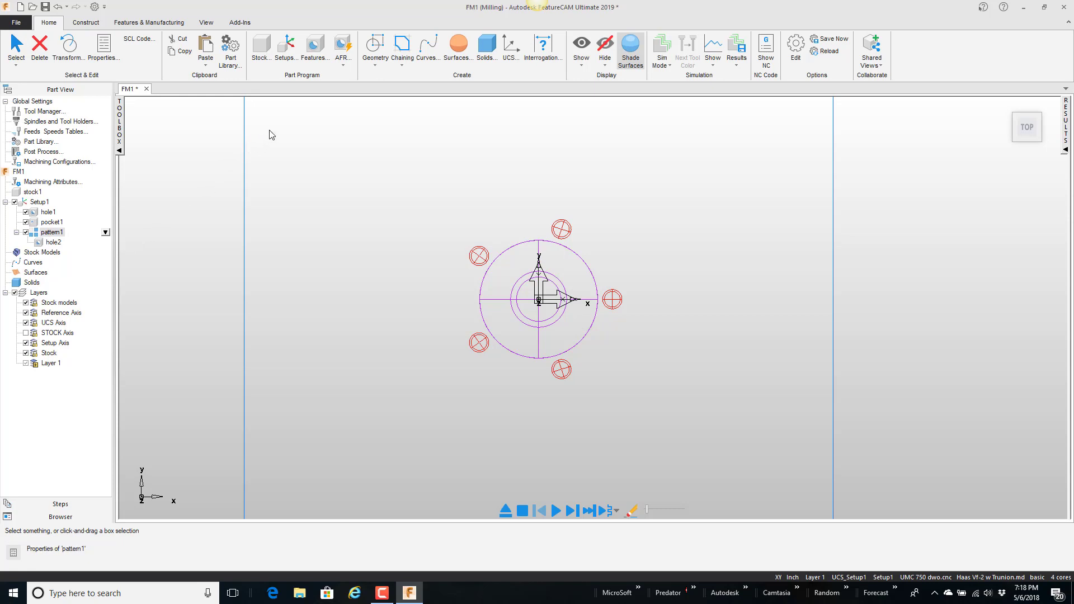
Step: Create a new group feature with hole1 and pocket1 added as members and reach the ordering page
left_click(314, 48)
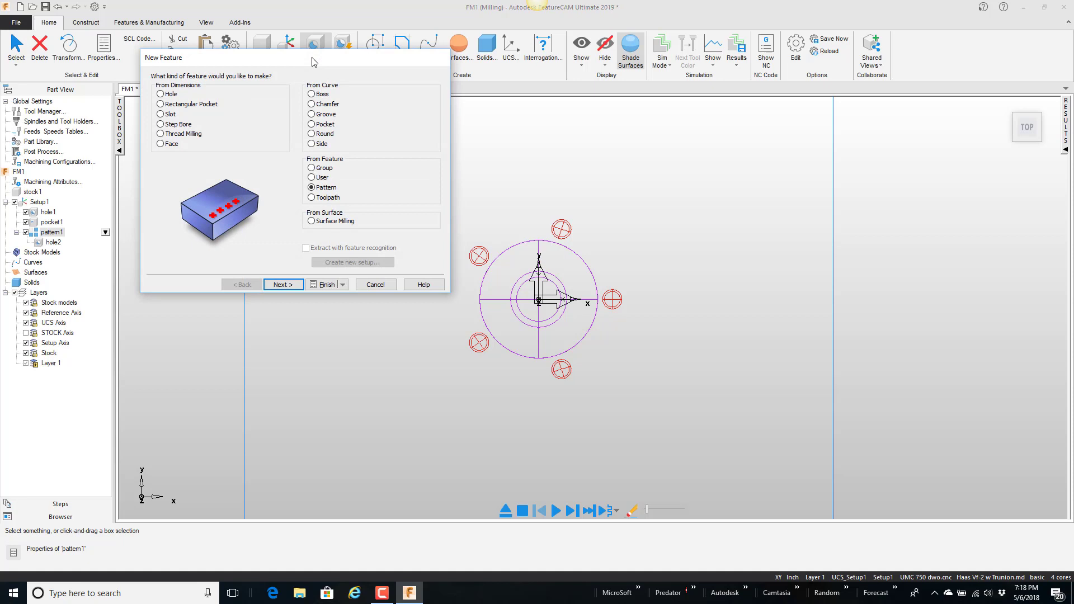
left_click(312, 168)
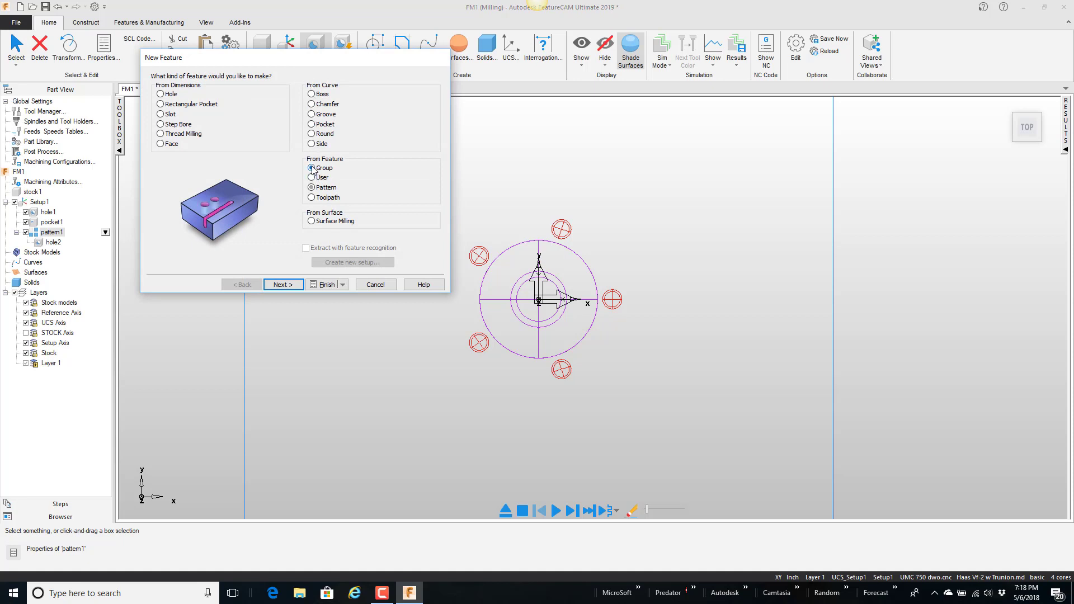
left_click(282, 284)
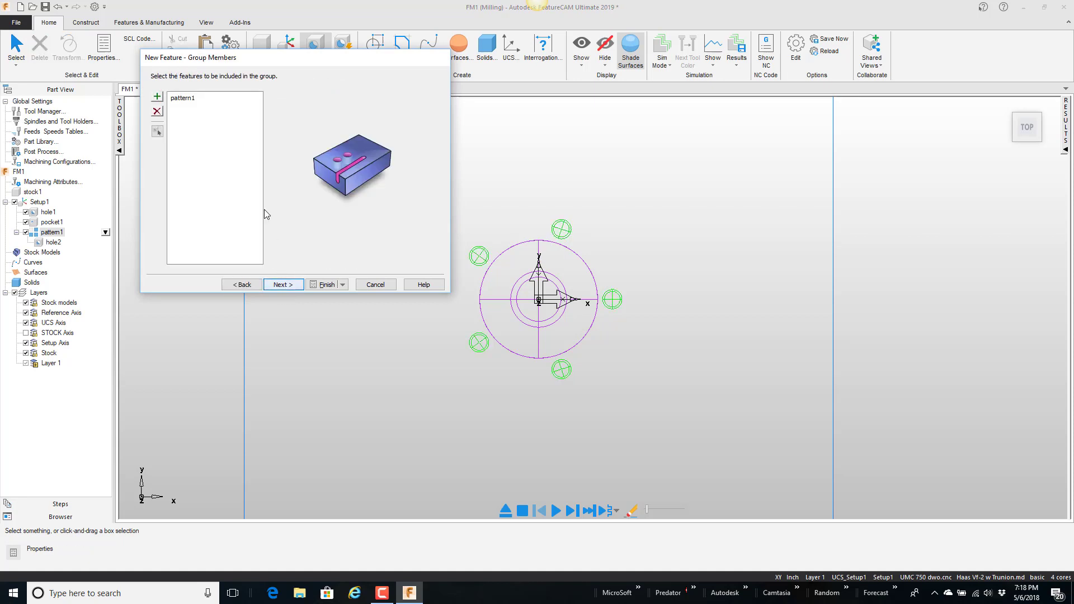
left_click(48, 212)
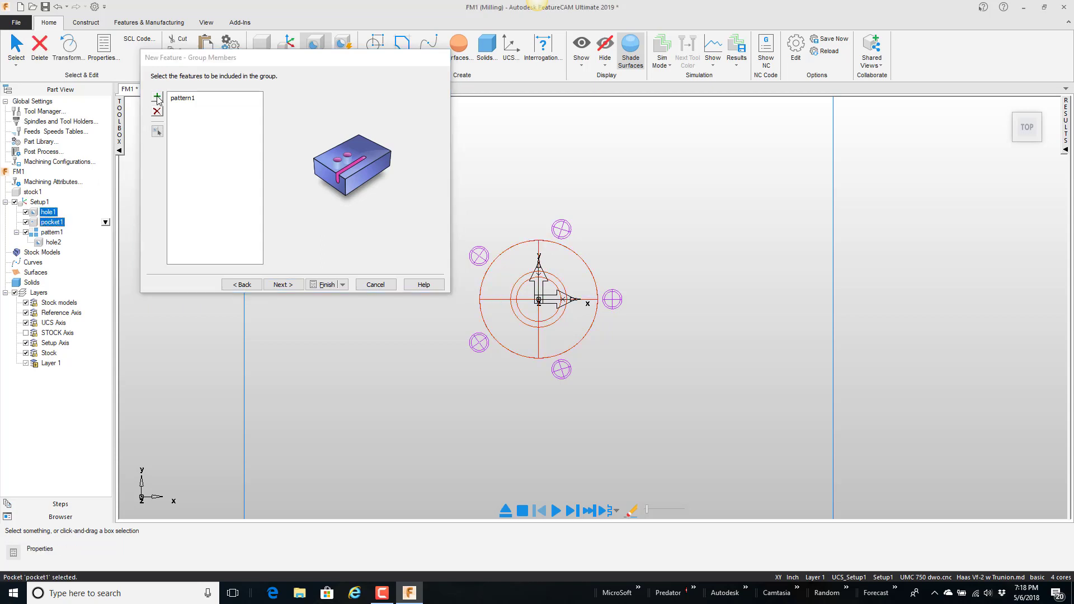
left_click(156, 97)
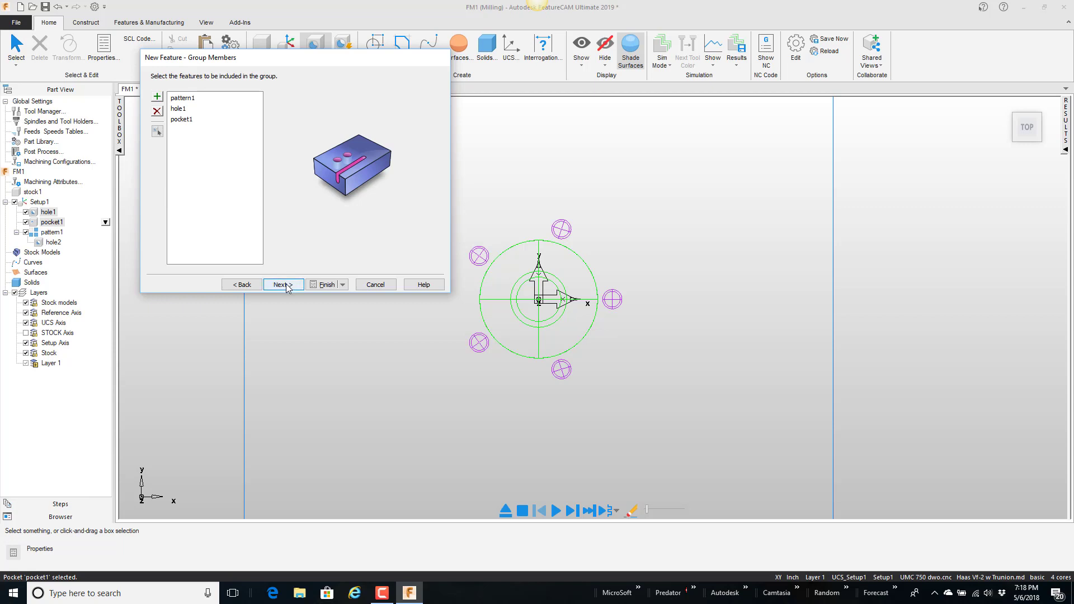
left_click(279, 284)
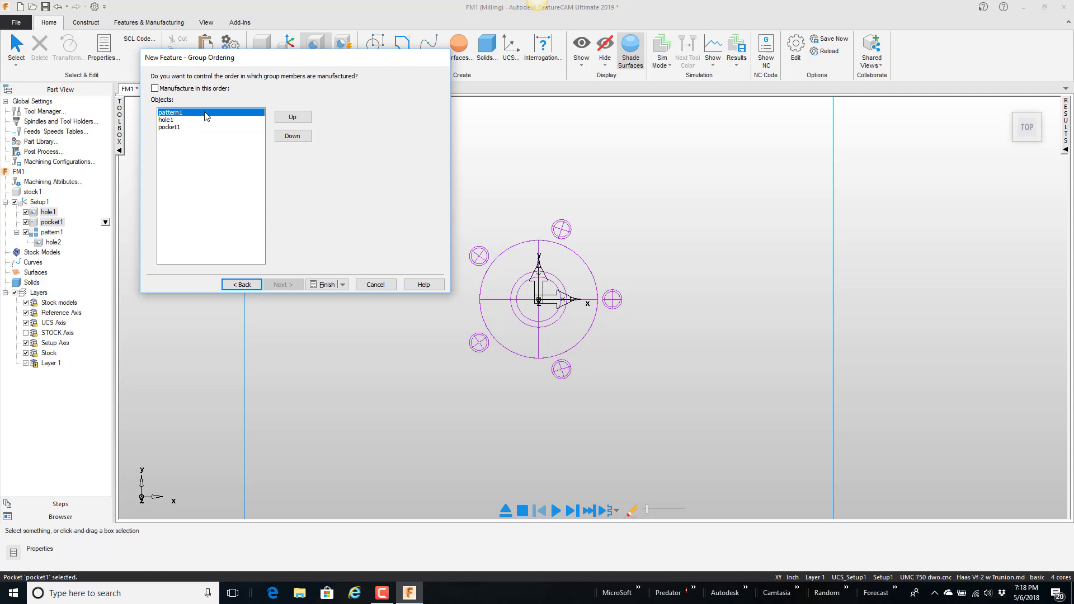
mouse_move(176, 129)
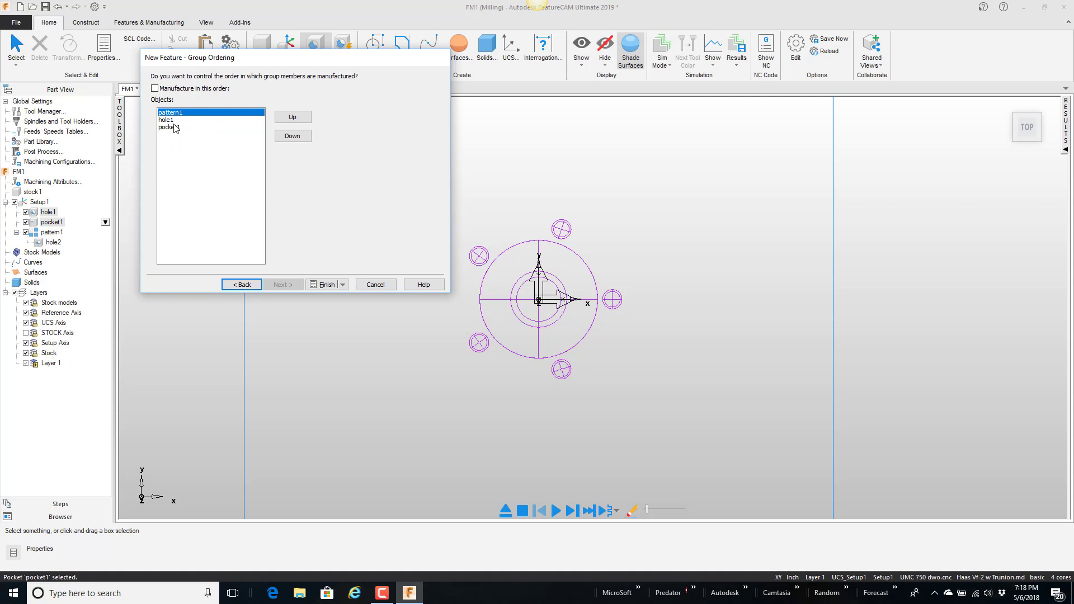
mouse_move(192, 122)
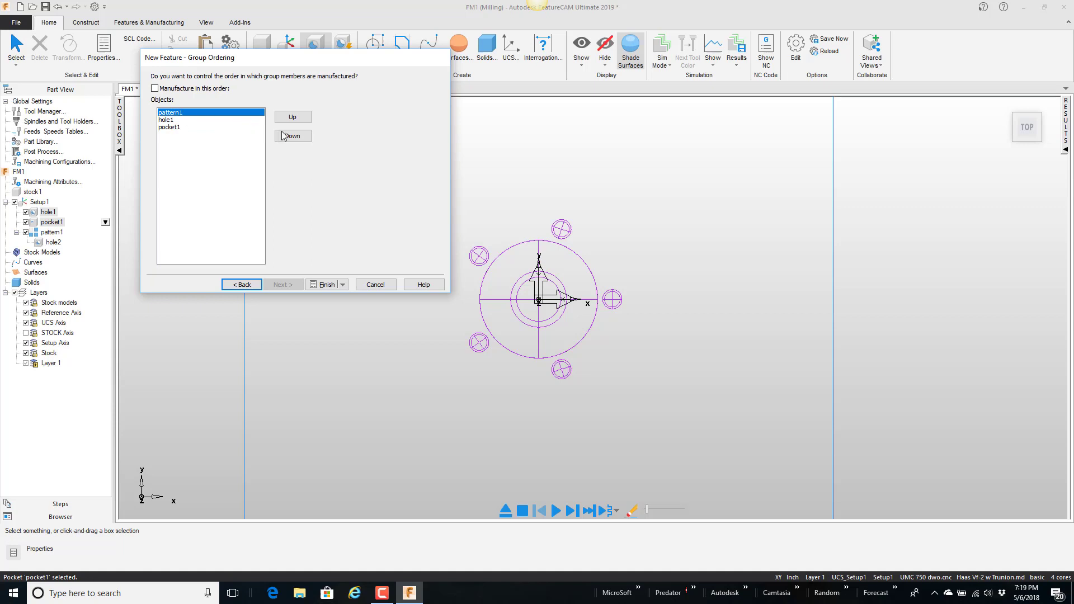
Step: Order the group hole1, pocket1, pattern1 with 'Manufacture in this order' enforced and finish it
left_click(293, 135)
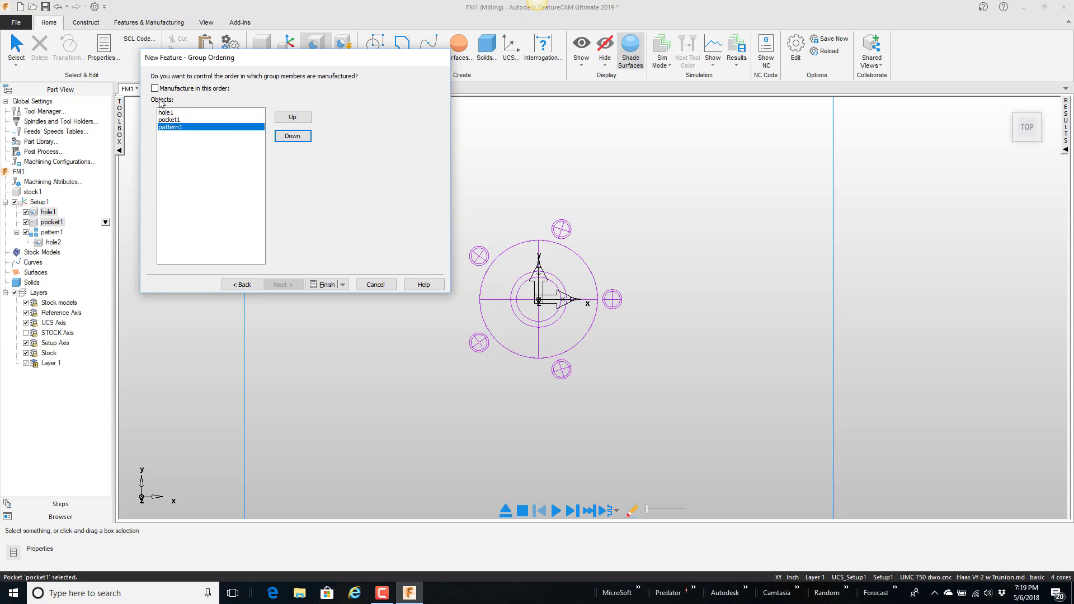
left_click(154, 88)
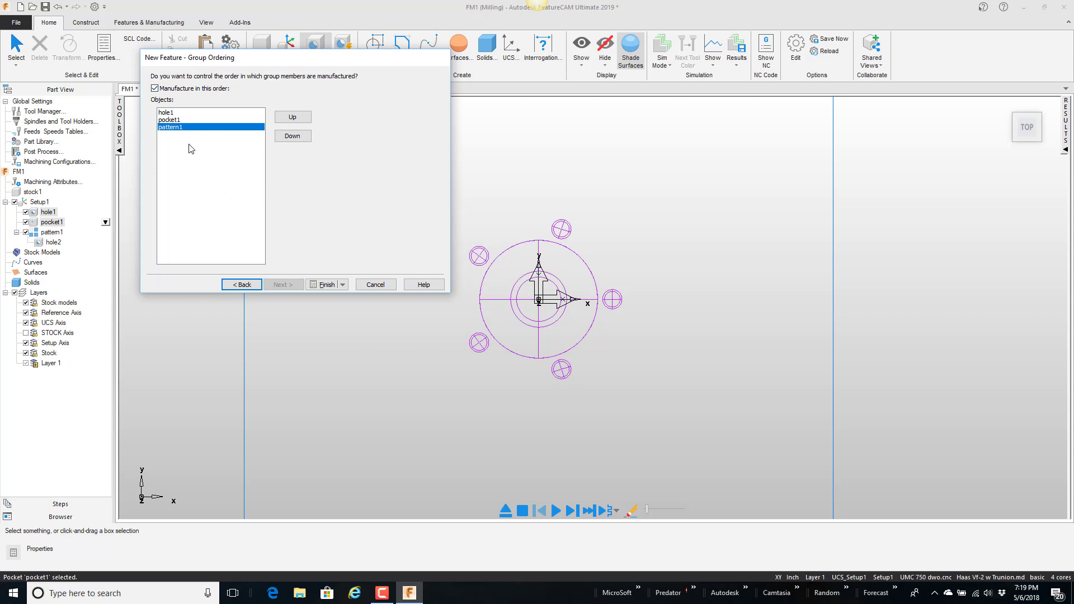
mouse_move(179, 115)
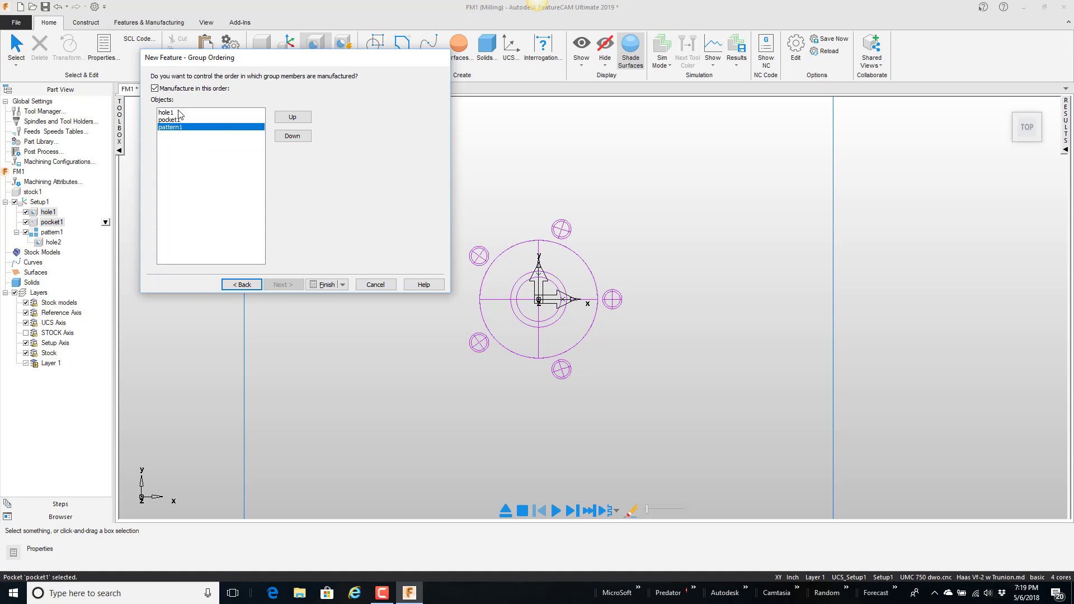
mouse_move(207, 174)
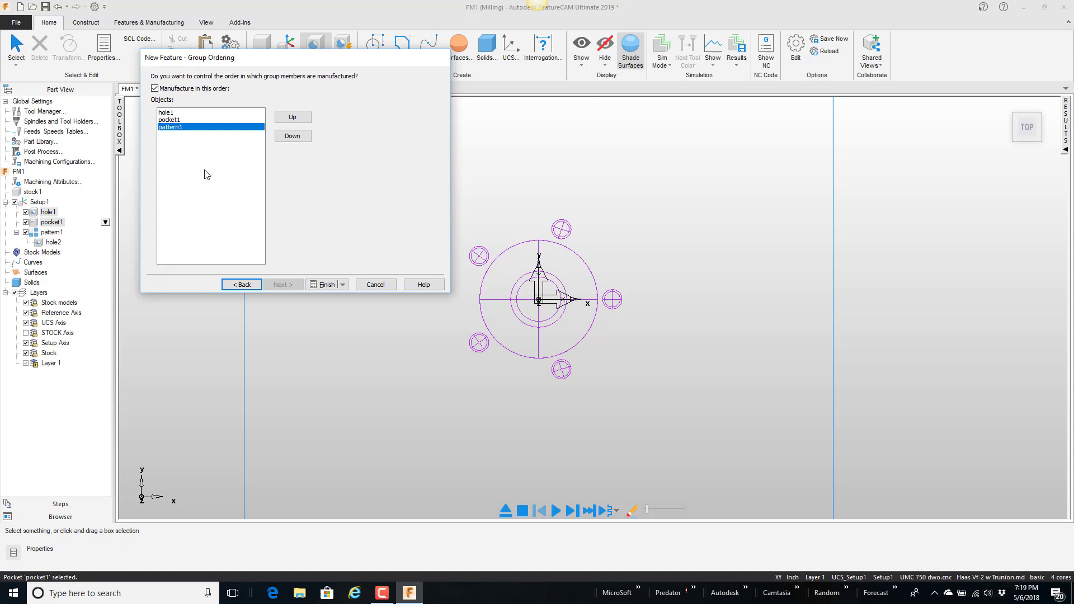
mouse_move(188, 102)
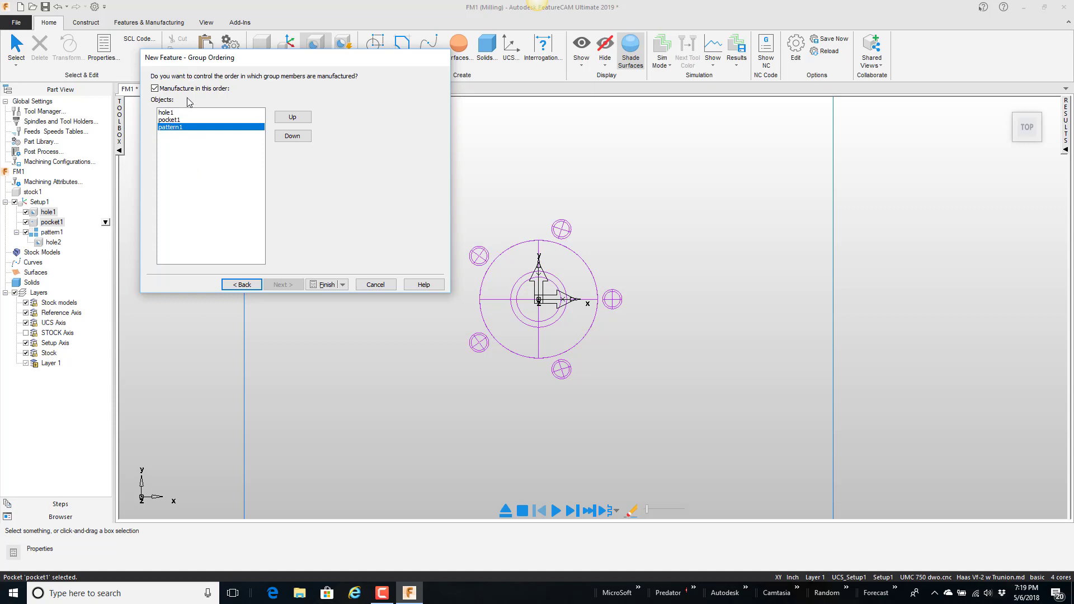
mouse_move(323, 262)
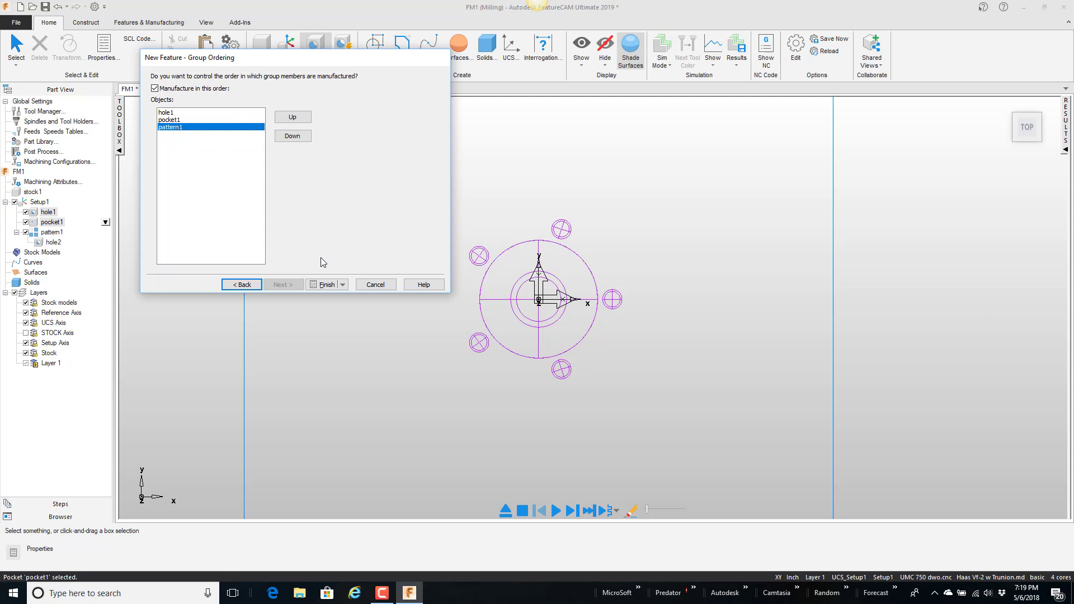
left_click(326, 284)
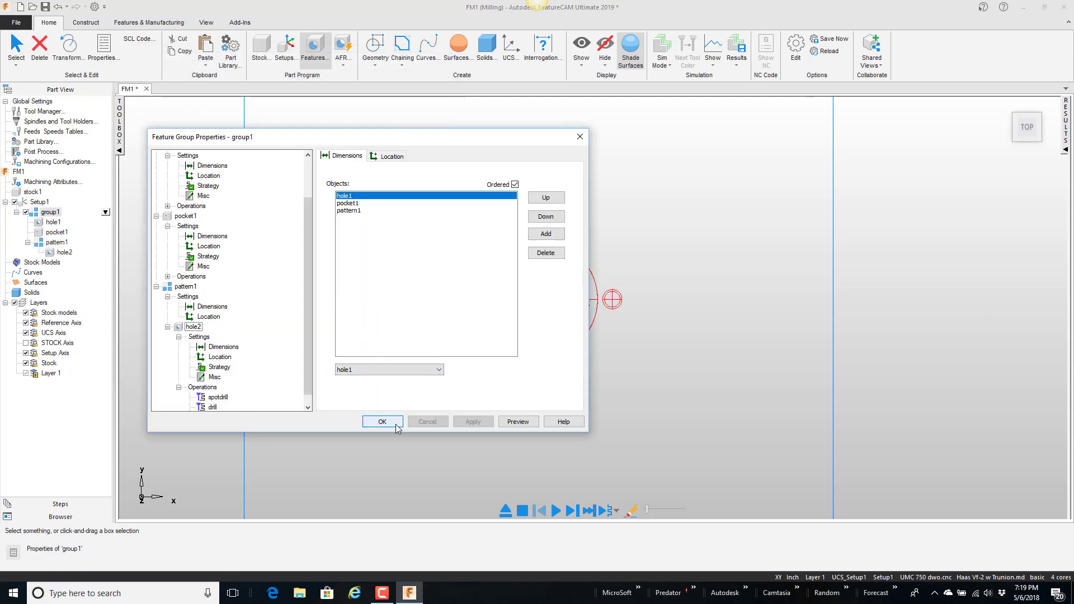
Step: Accept group1's properties and start renaming it from the Part View tree
left_click(382, 421)
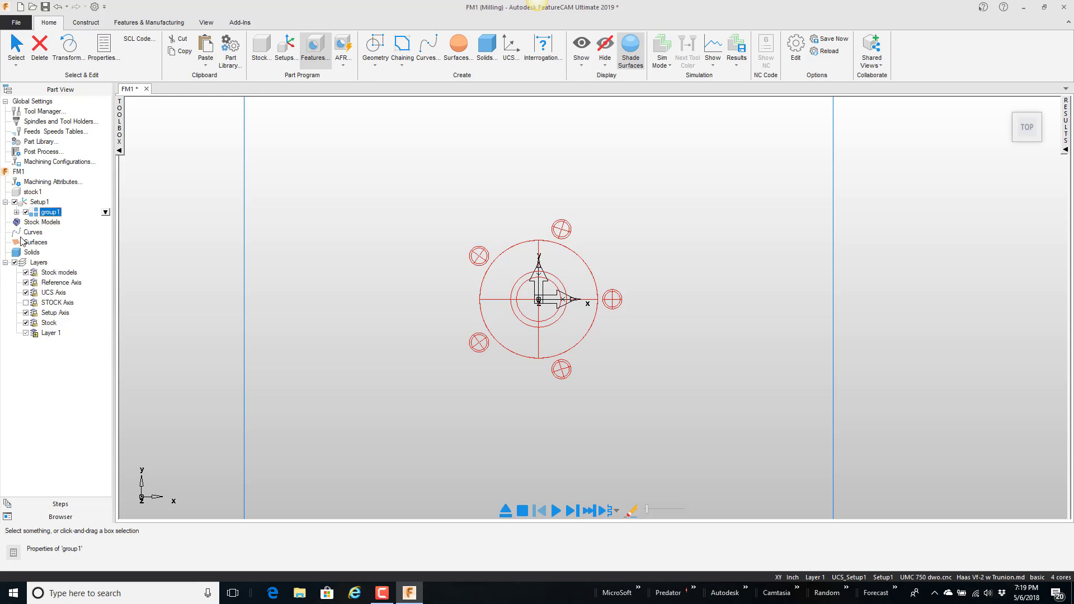
double_click(49, 211)
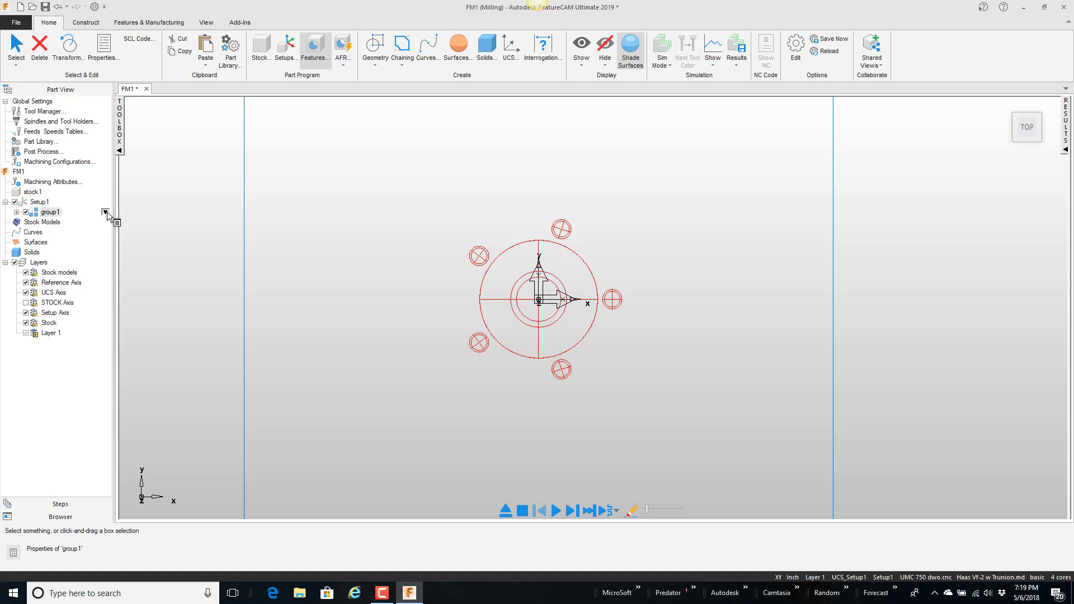
right_click(50, 212)
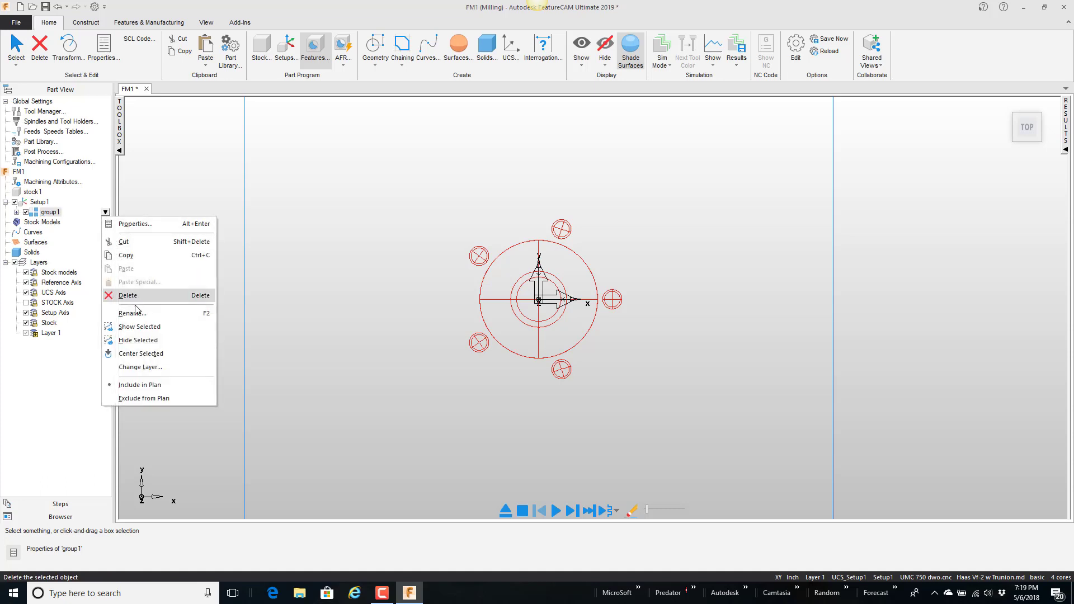
left_click(131, 314)
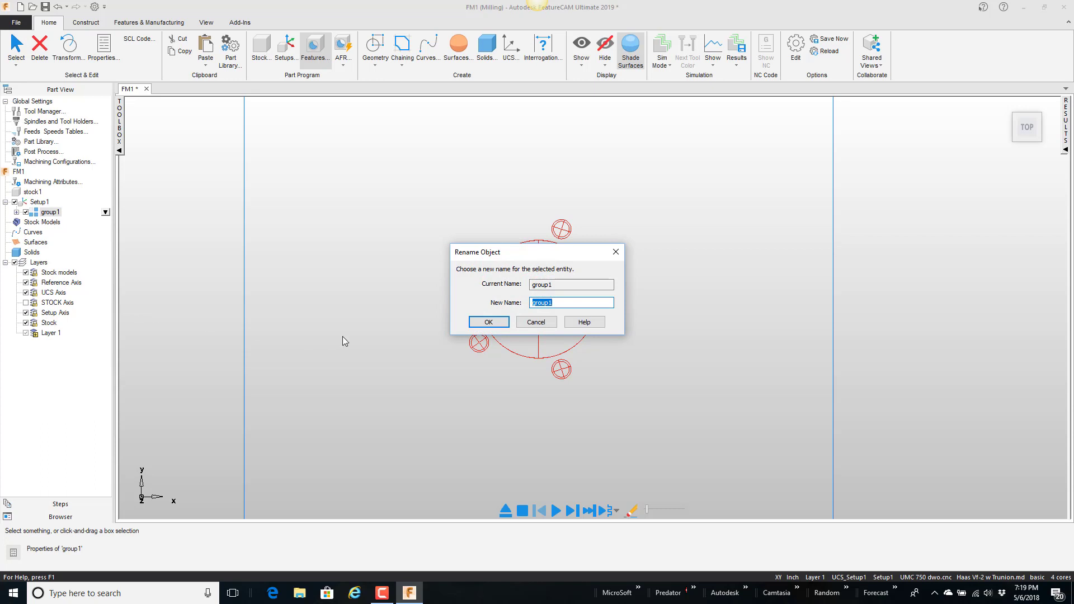
Step: Rename the feature group to 'Special Socket'
type("Special")
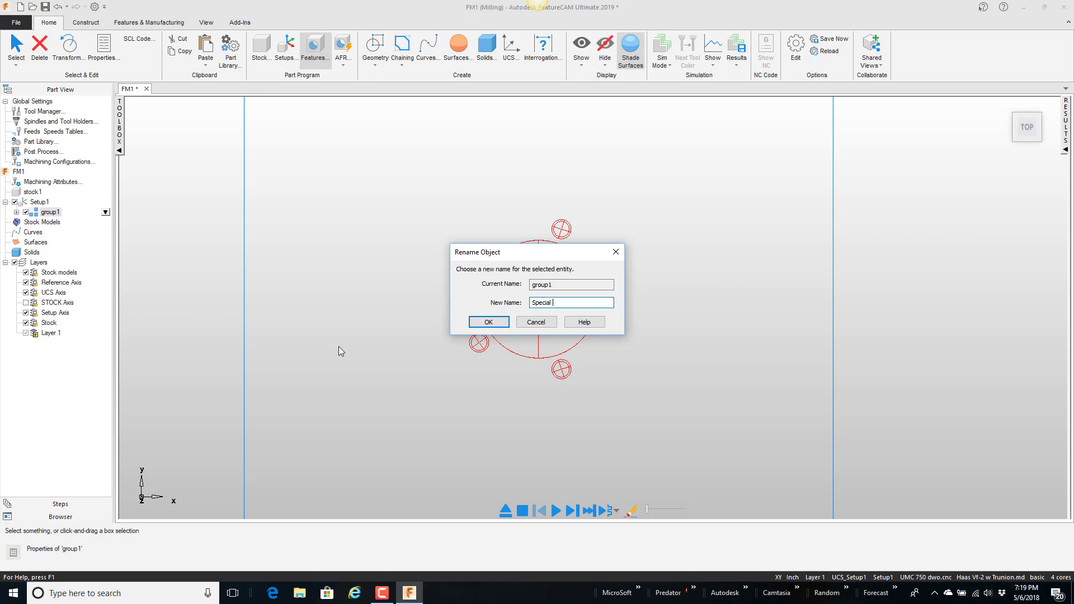
type("Socket")
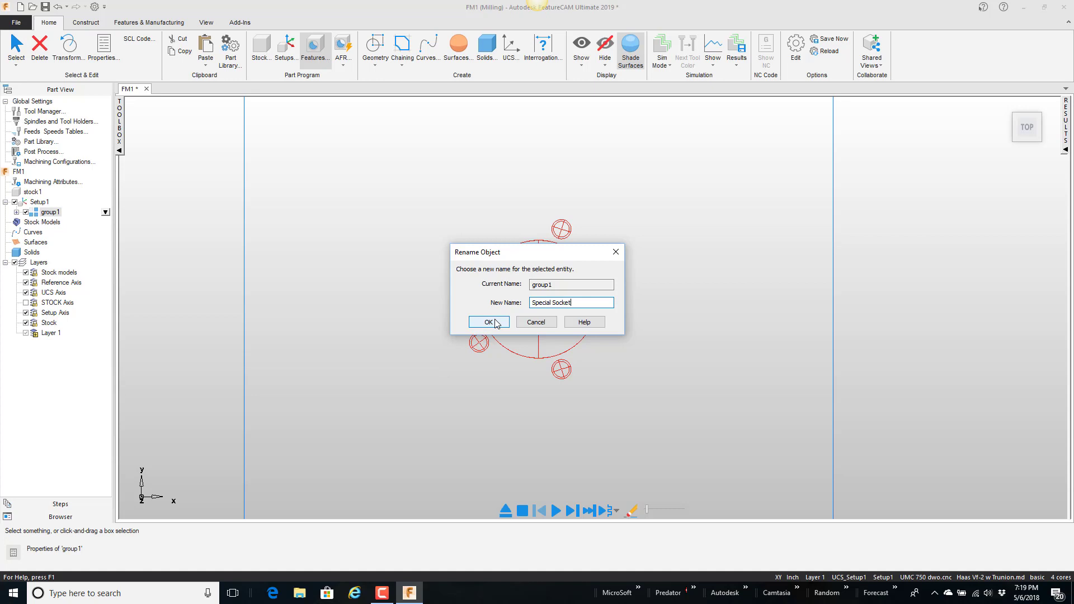
left_click(488, 322)
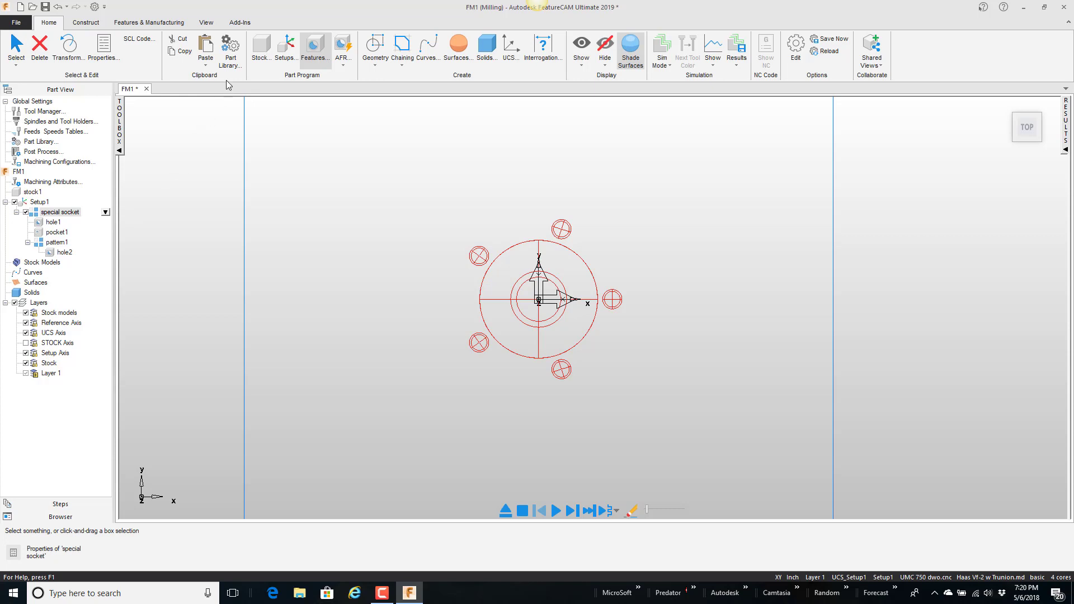
Step: In the part library, rename Folder1 to 'Sockets'
left_click(231, 48)
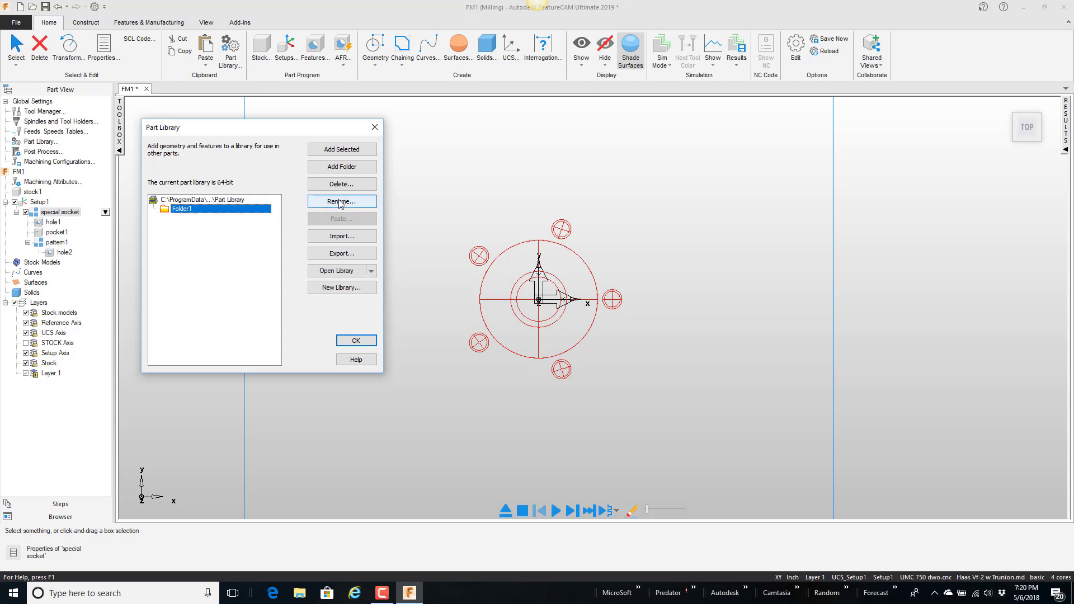
left_click(342, 201)
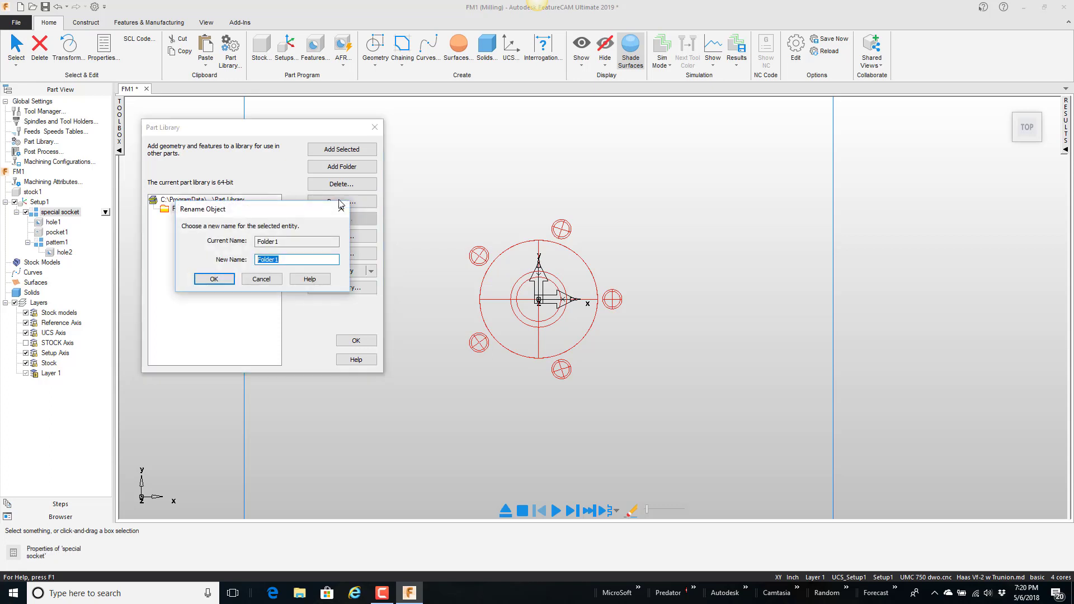
type("Soecke")
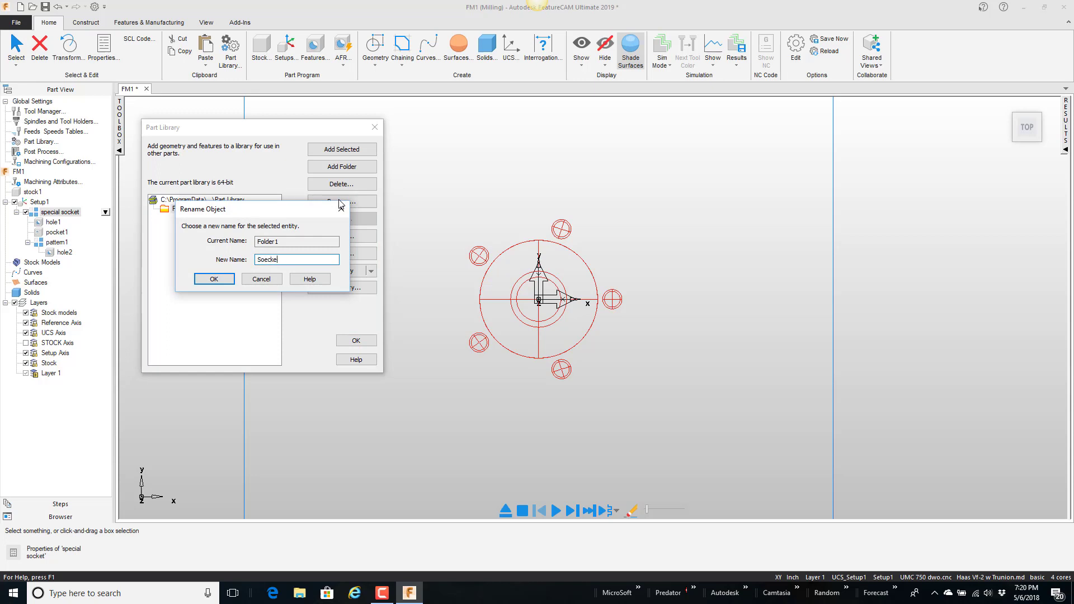
type("Sockets")
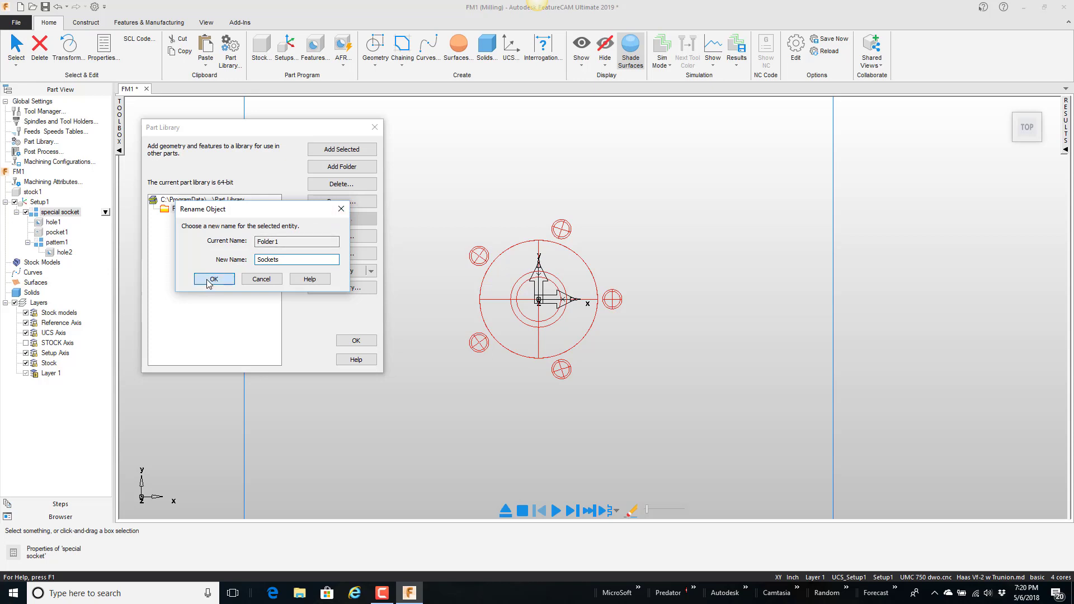
left_click(213, 278)
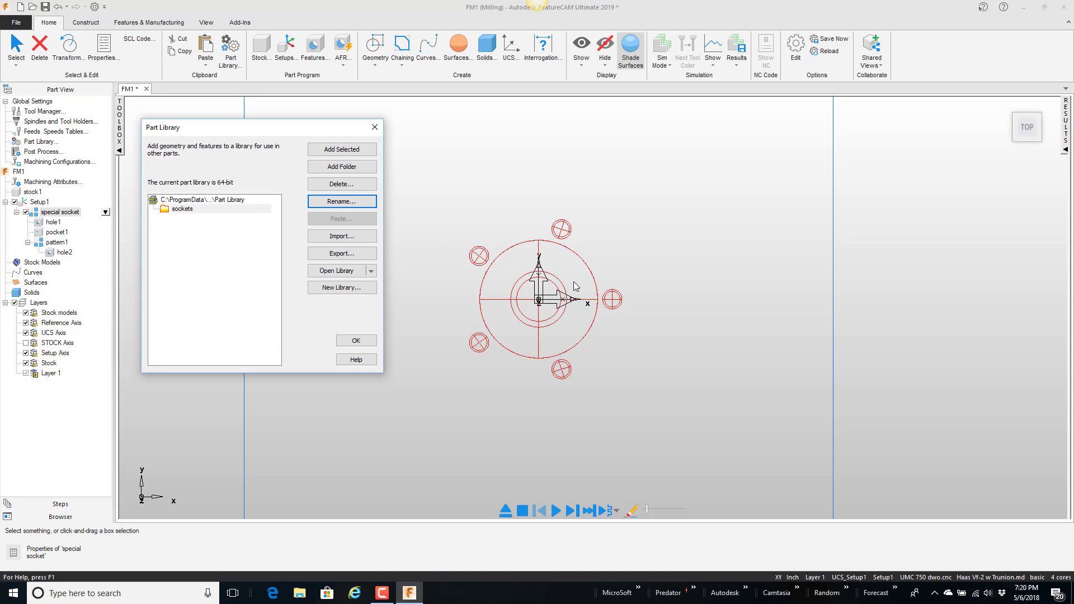
mouse_move(461, 268)
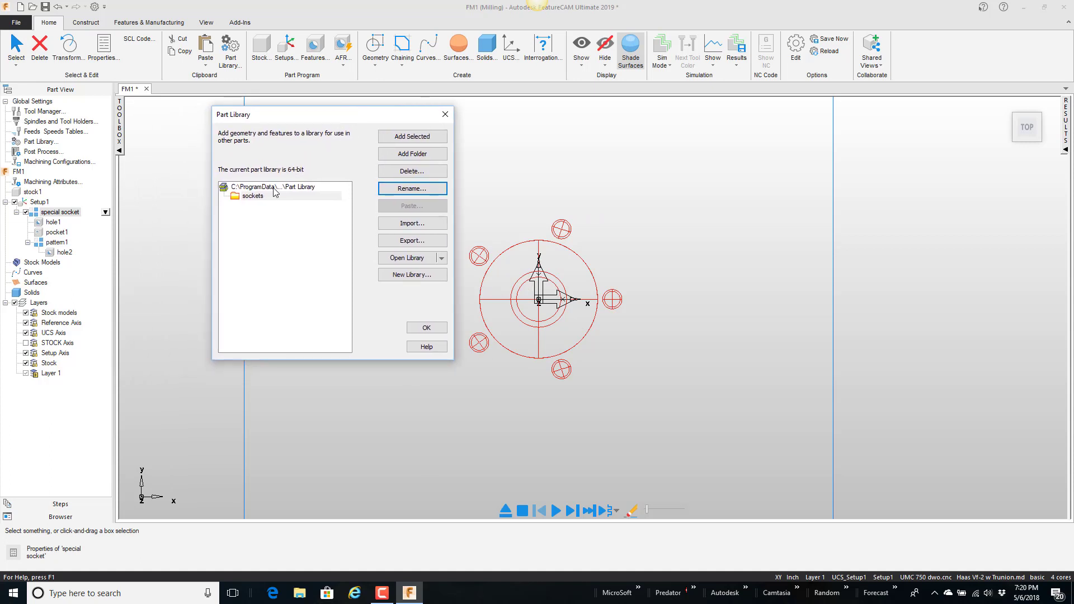
Step: Add the selected special socket group to the sockets library folder and close the library
left_click(253, 196)
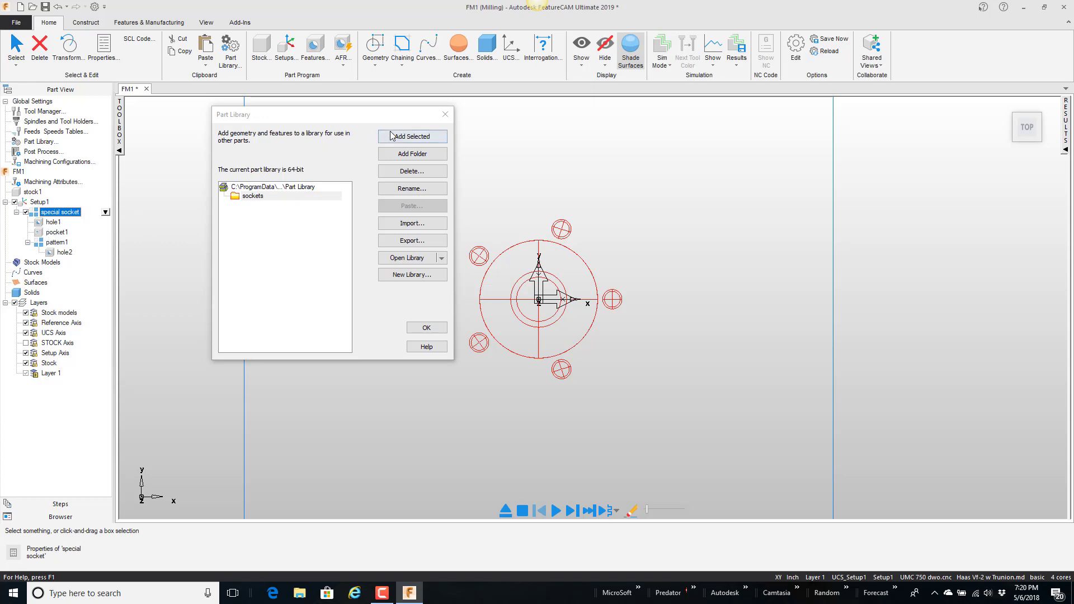
left_click(412, 137)
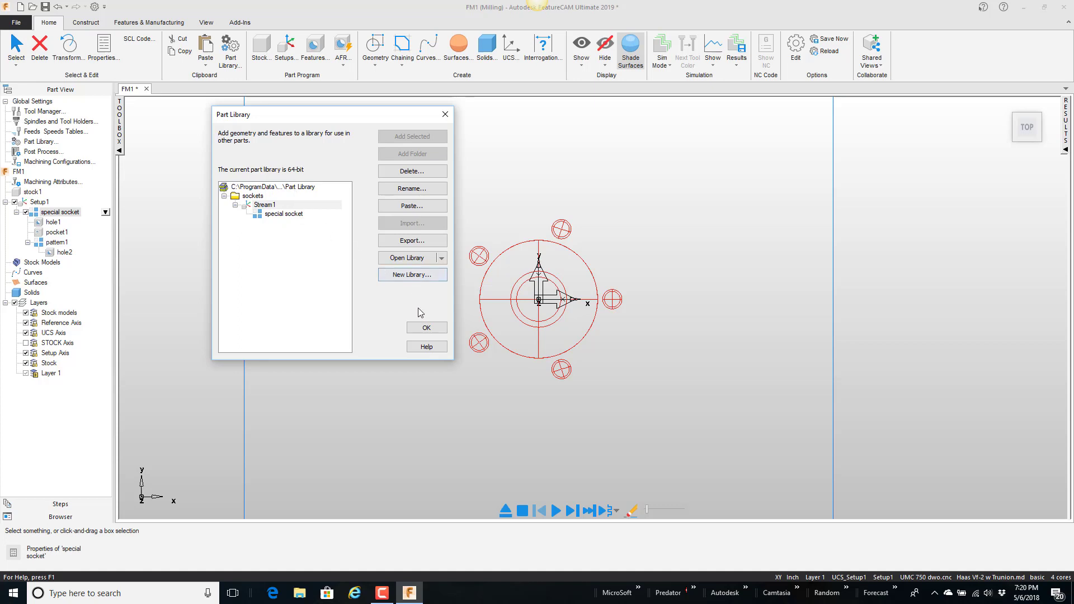
left_click(425, 327)
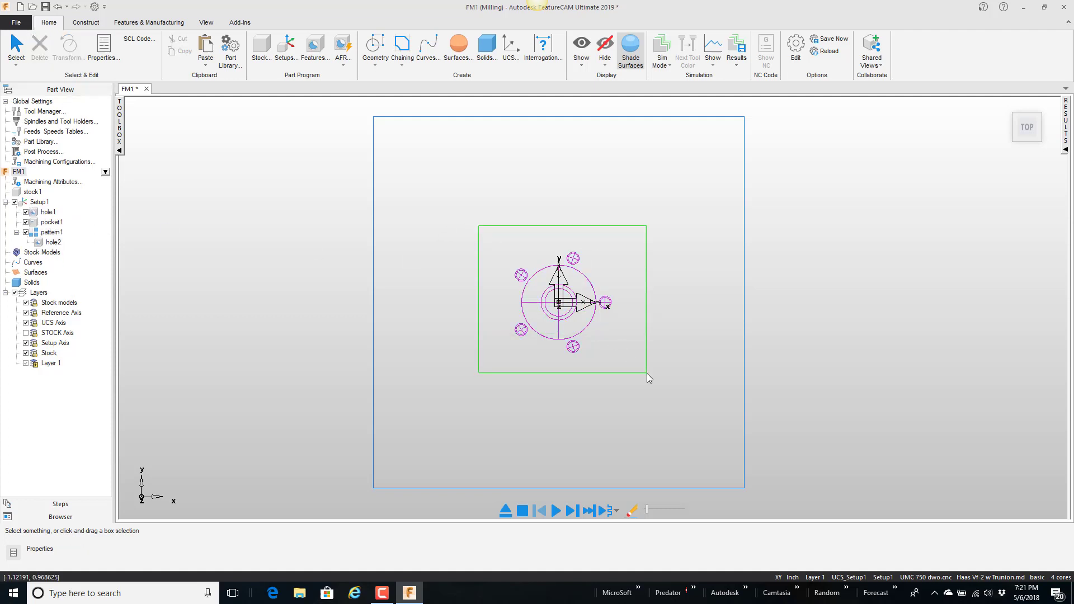
Step: Delete the selected hole2 feature from the setup
left_click(39, 48)
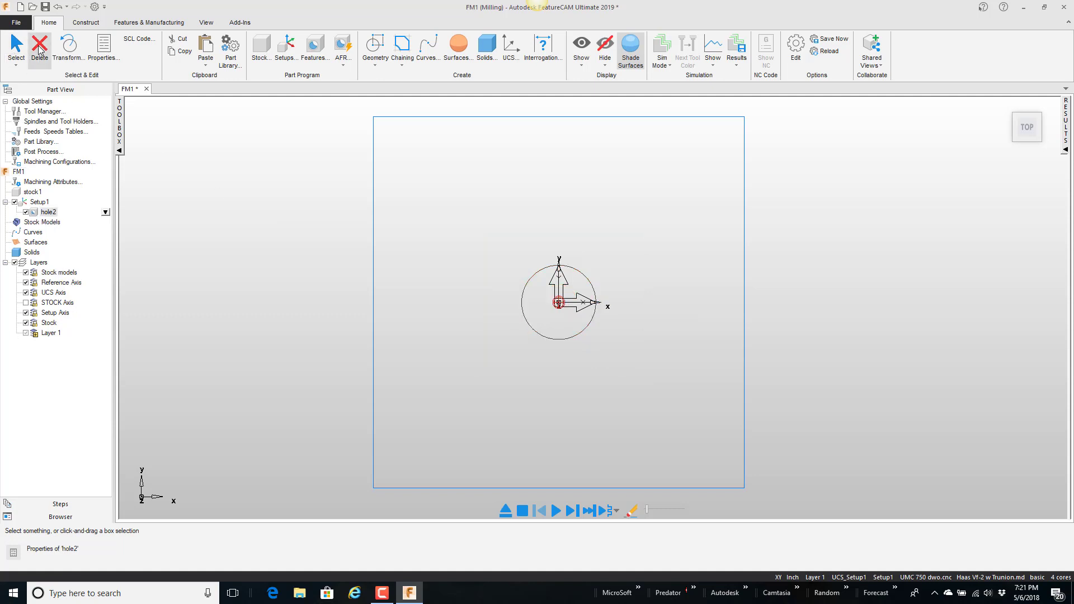
mouse_move(107, 228)
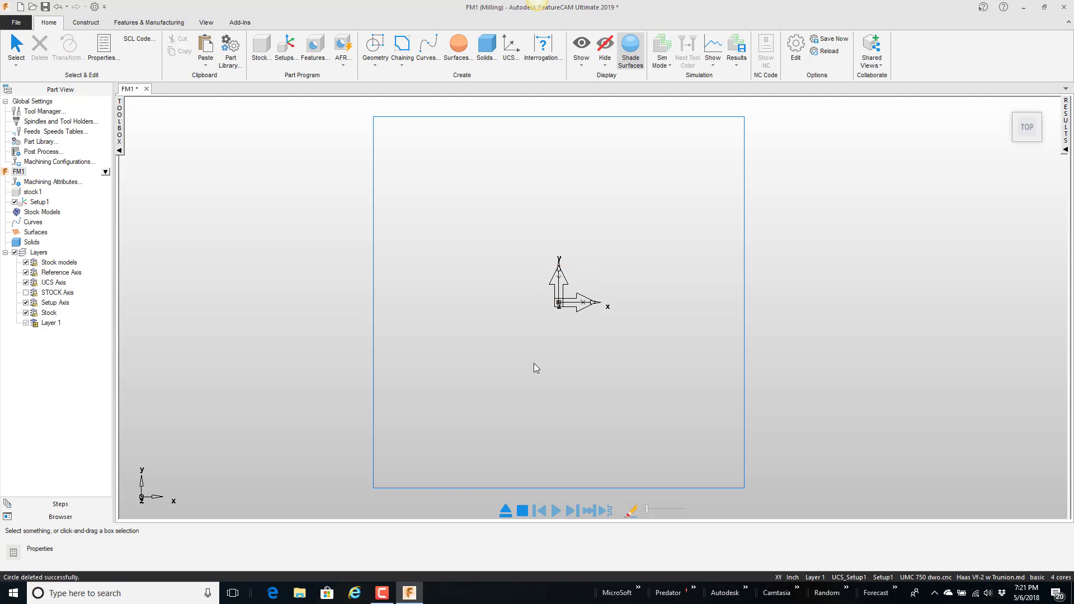
mouse_move(60, 238)
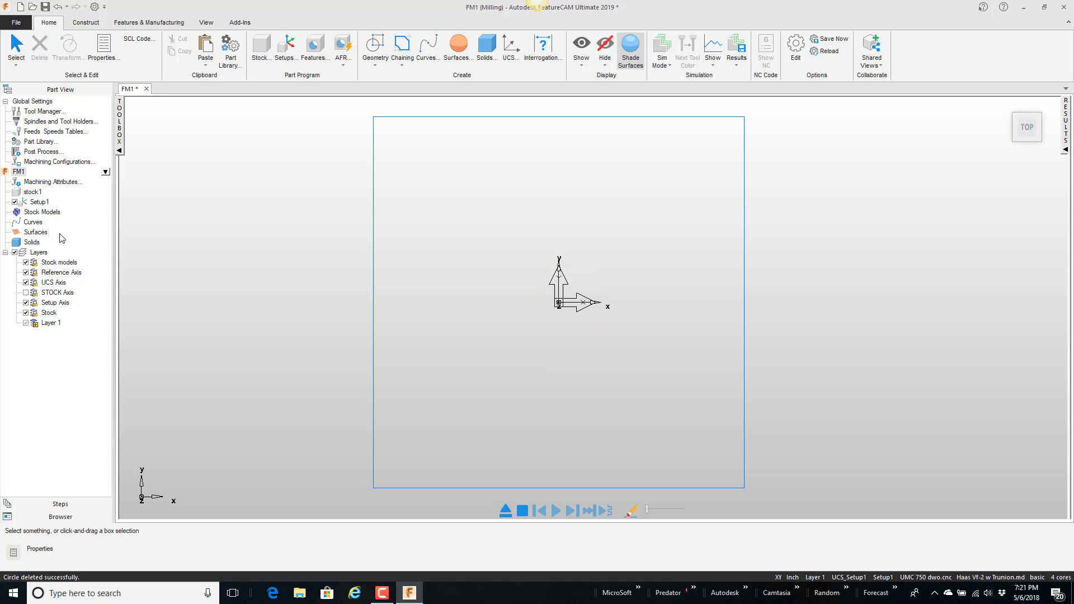
mouse_move(161, 213)
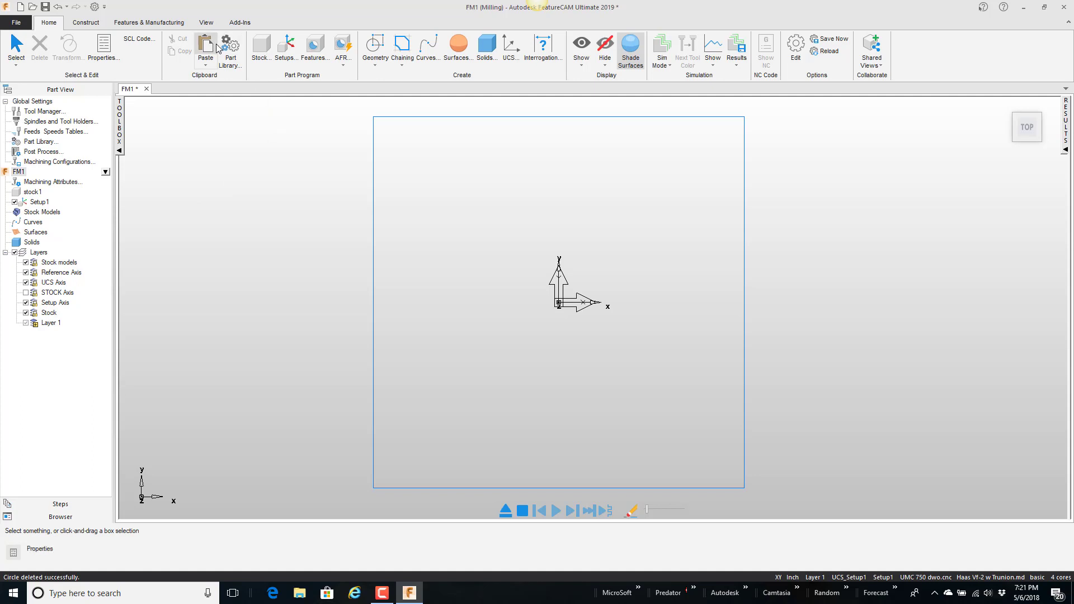
Step: Select the Stream1 socket group under sockets in the part library and paste it at a new location
left_click(230, 47)
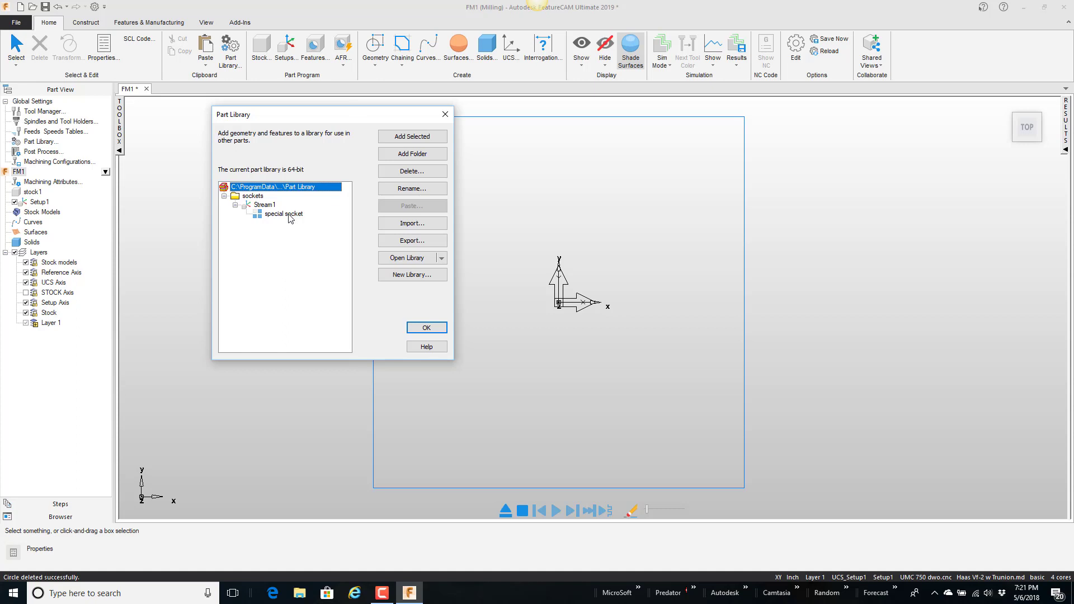
left_click(283, 214)
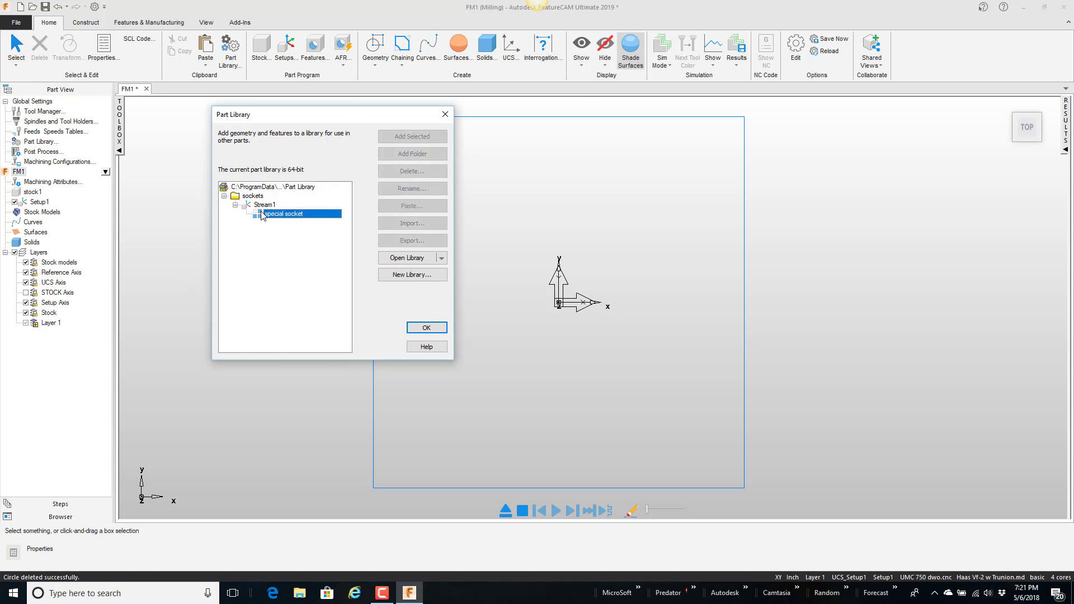
left_click(263, 204)
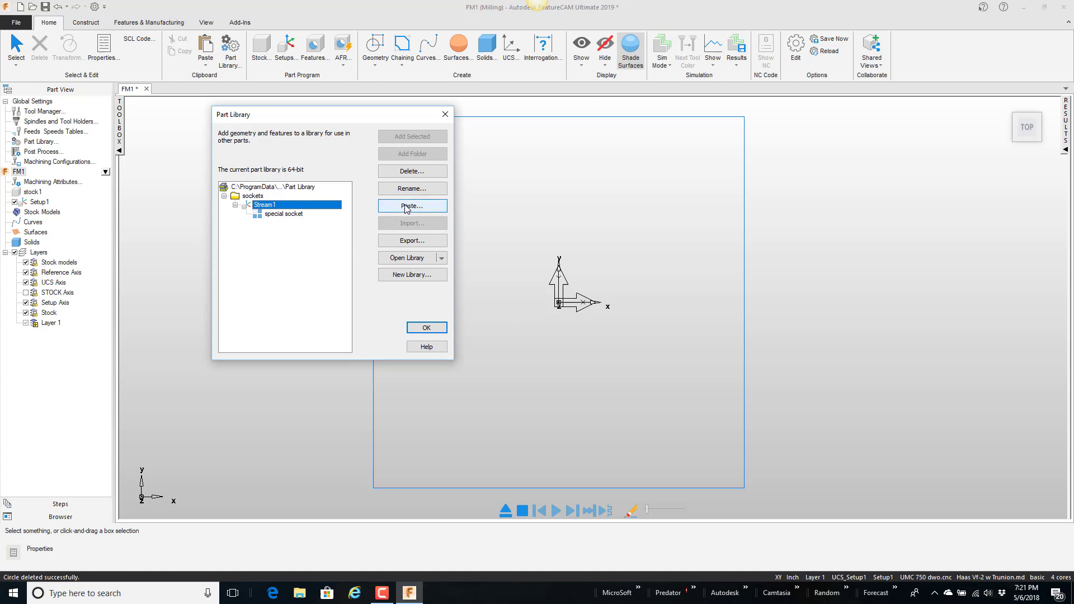
left_click(411, 207)
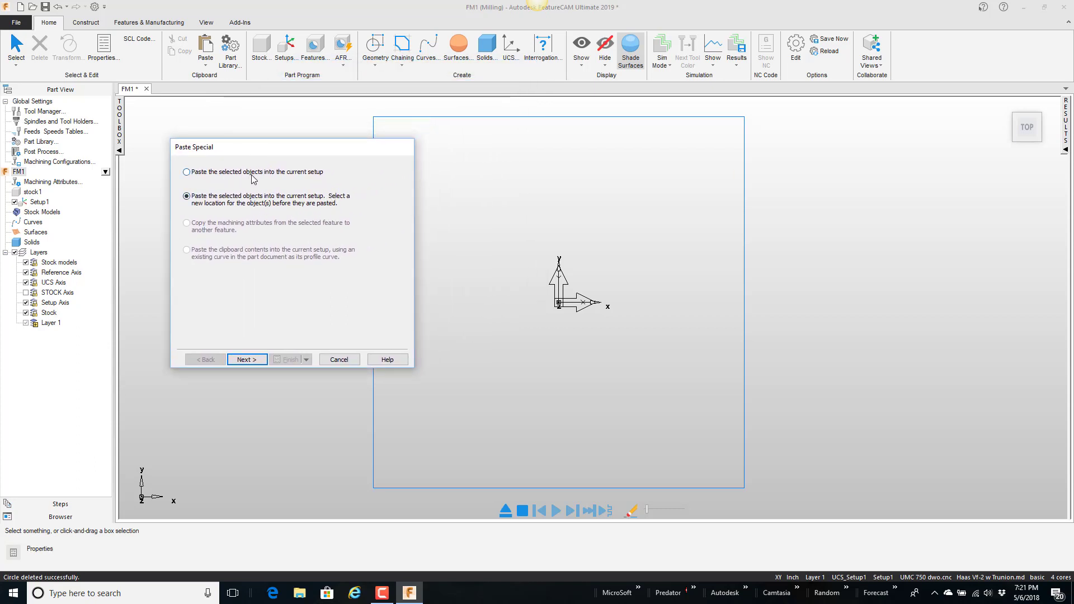
mouse_move(219, 179)
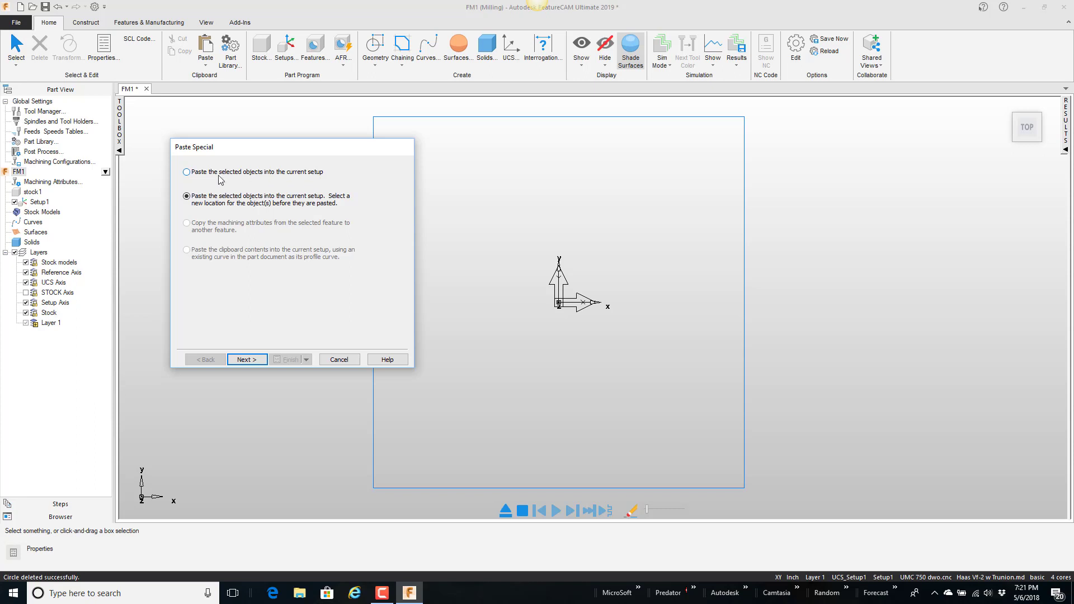
left_click(187, 172)
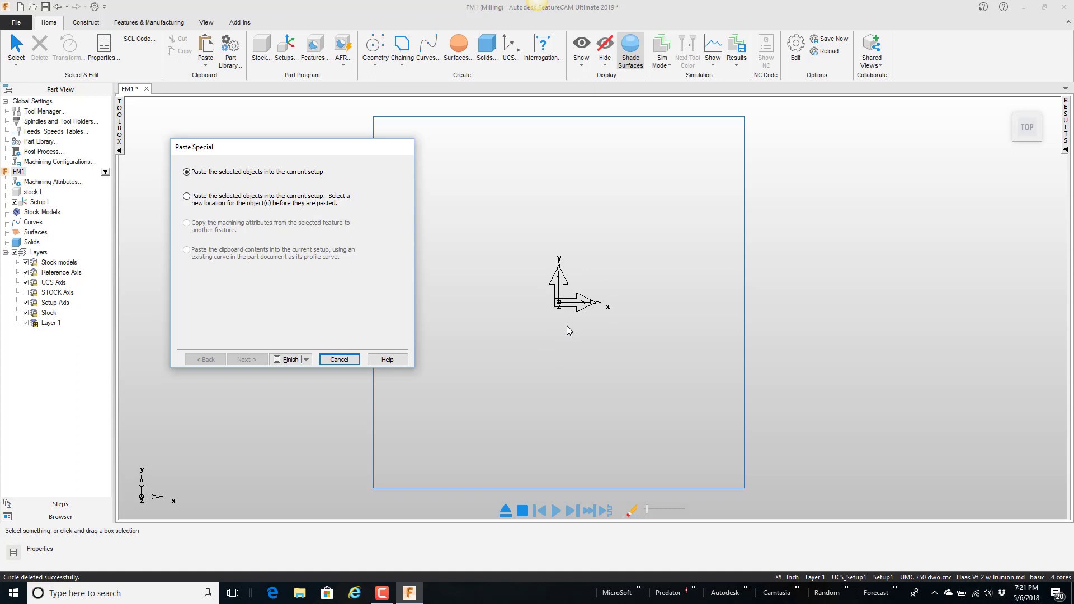
left_click(186, 196)
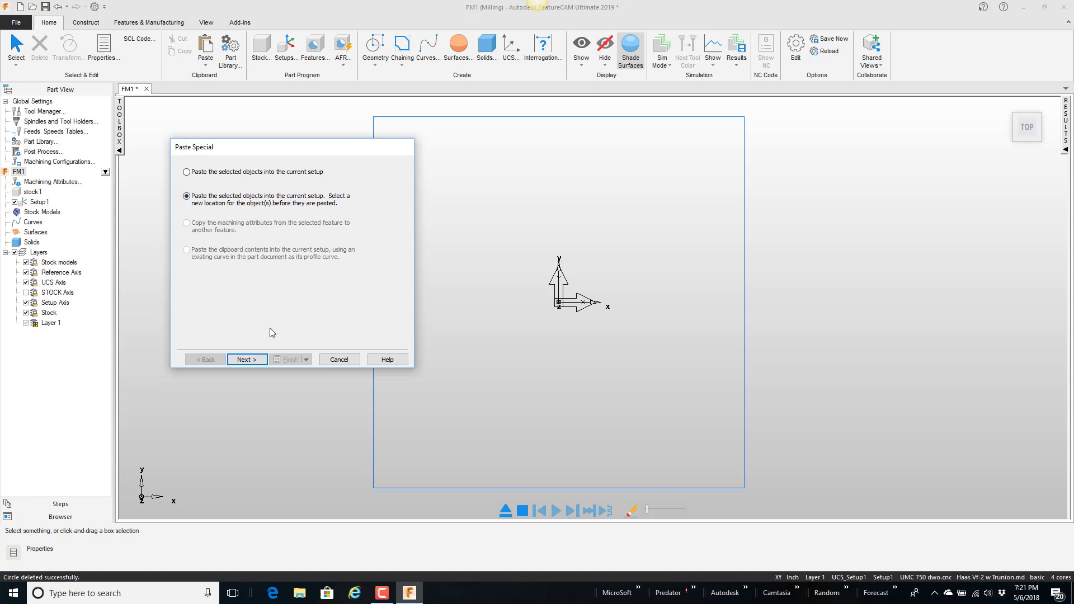
Step: Keep the origin as reference point, place the socket near the part's upper-left, and close the library
left_click(245, 359)
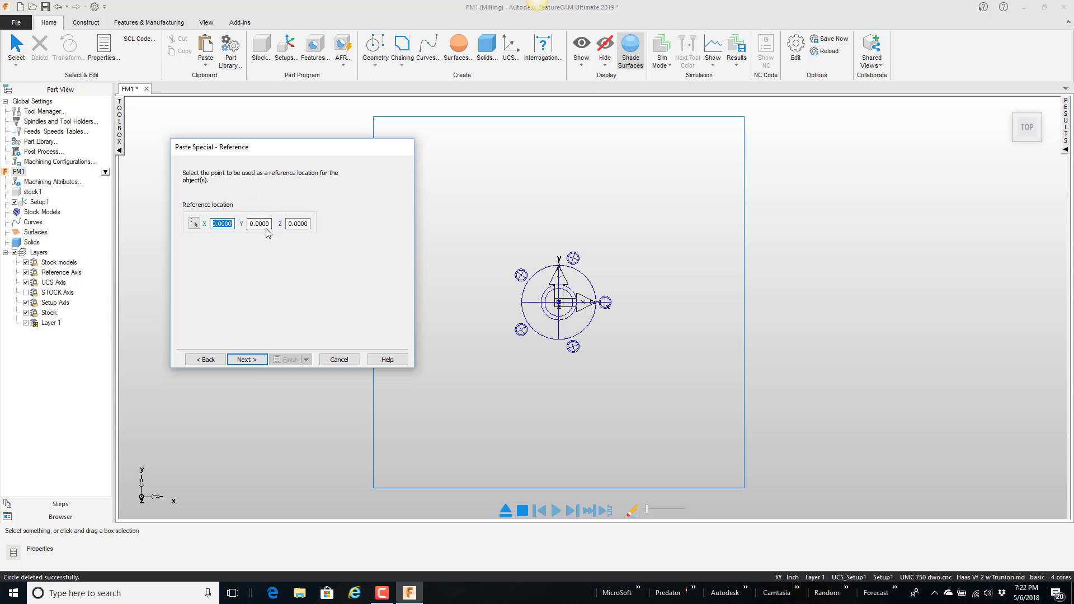
mouse_move(354, 241)
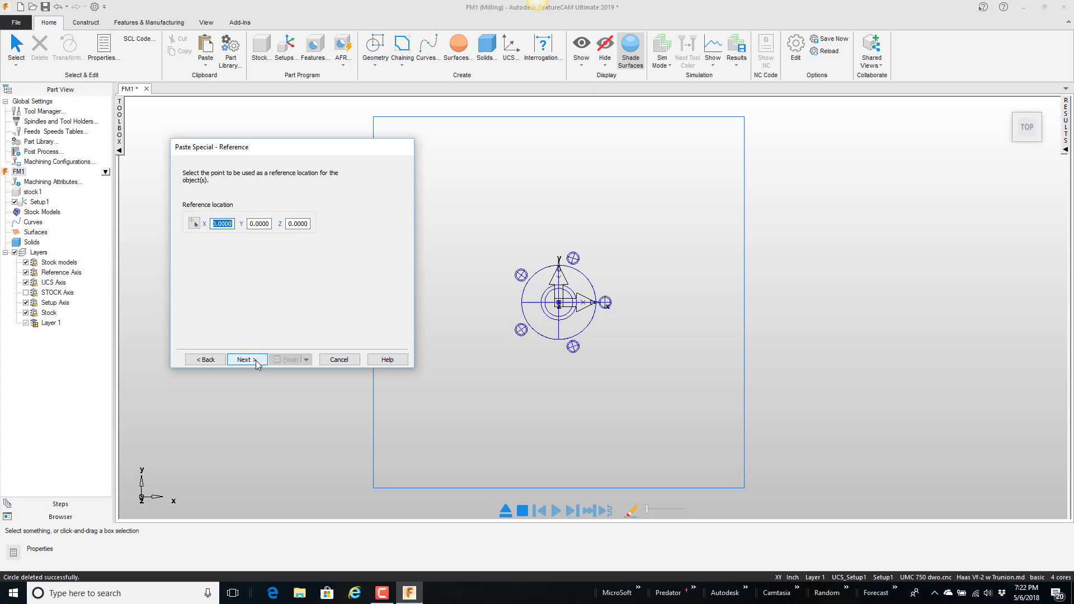
left_click(244, 359)
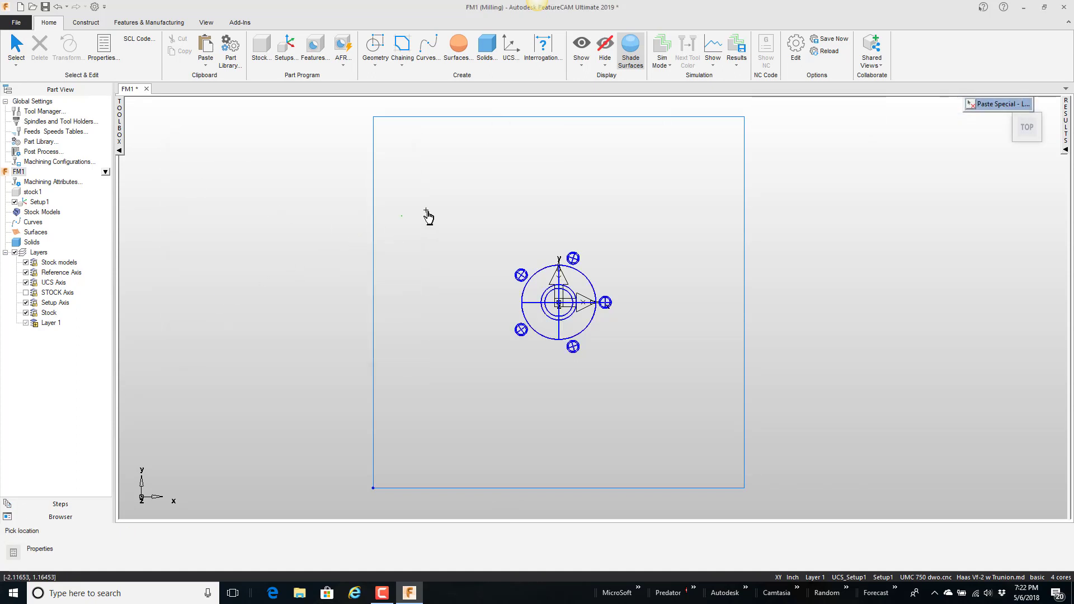
left_click(400, 217)
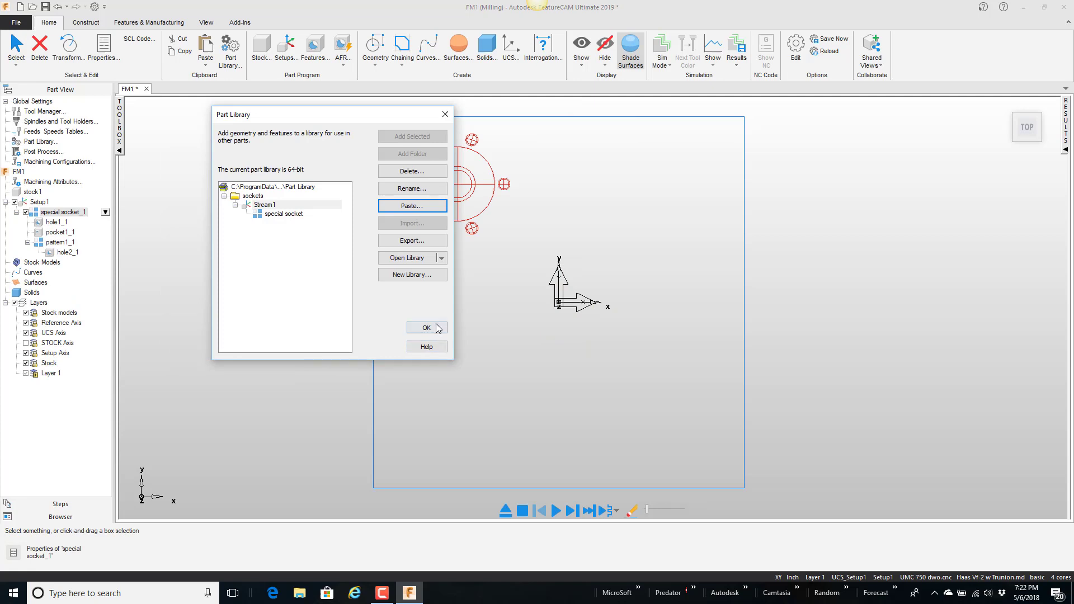
left_click(425, 328)
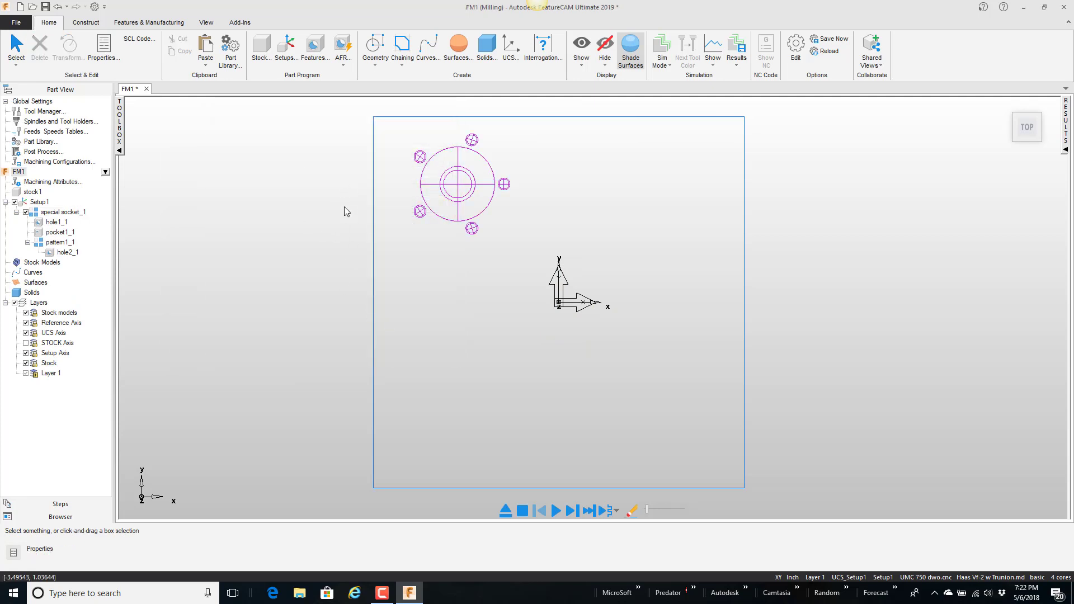
mouse_move(303, 156)
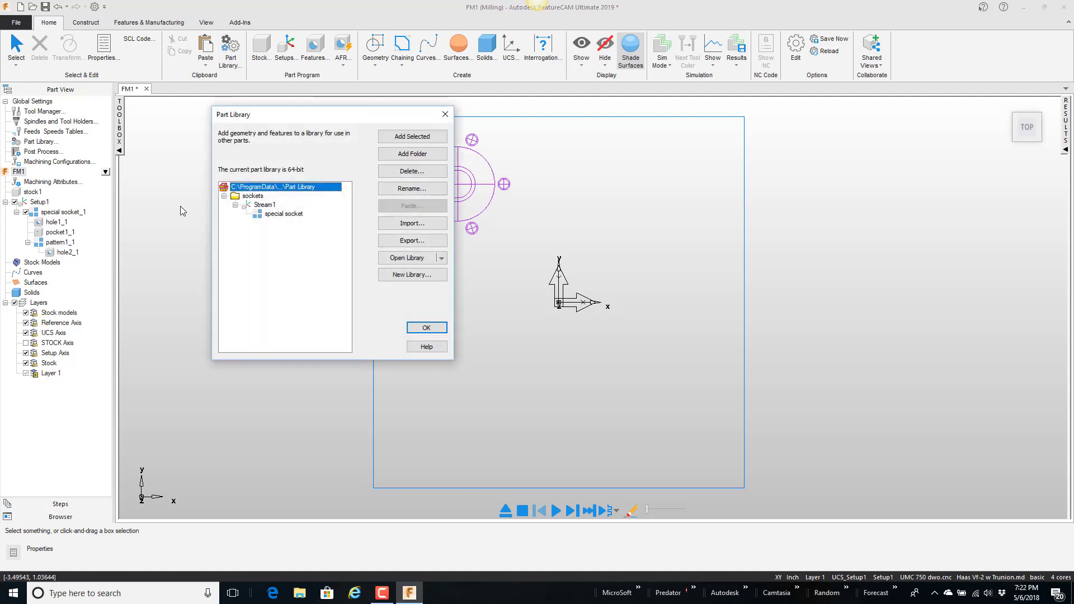
Step: Paste Stream1 again from the Part Library as special socket_2, placed lower-right in Setup1
left_click(265, 204)
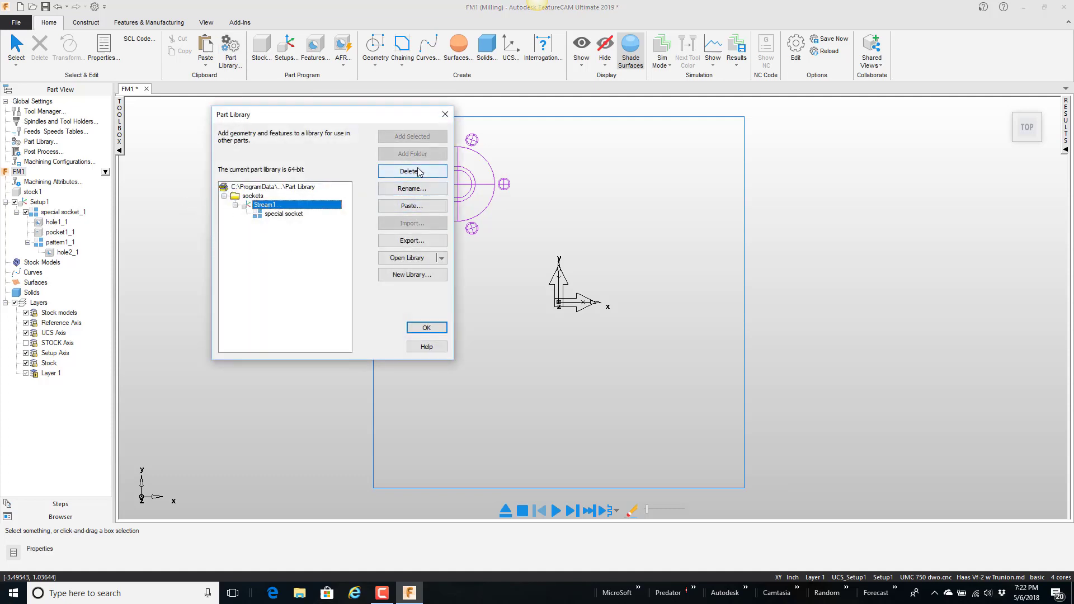
left_click(411, 205)
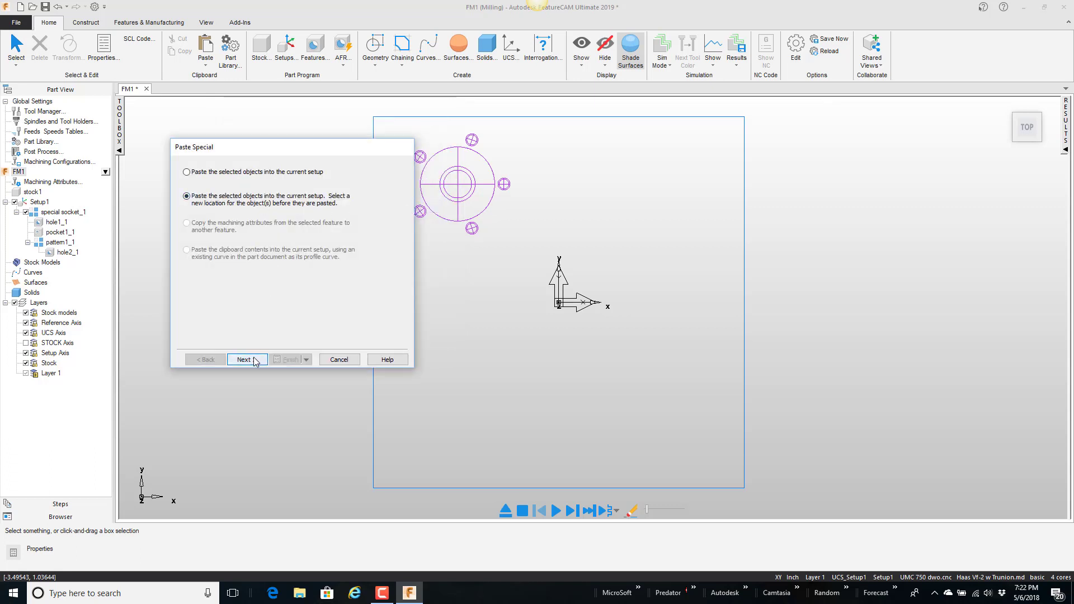
left_click(245, 359)
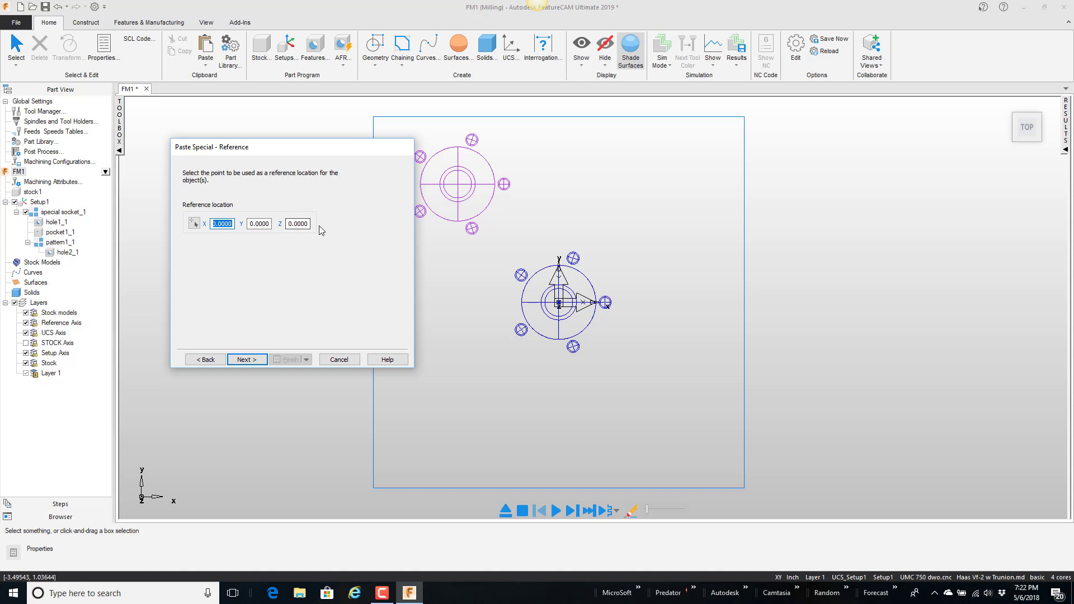
left_click(246, 359)
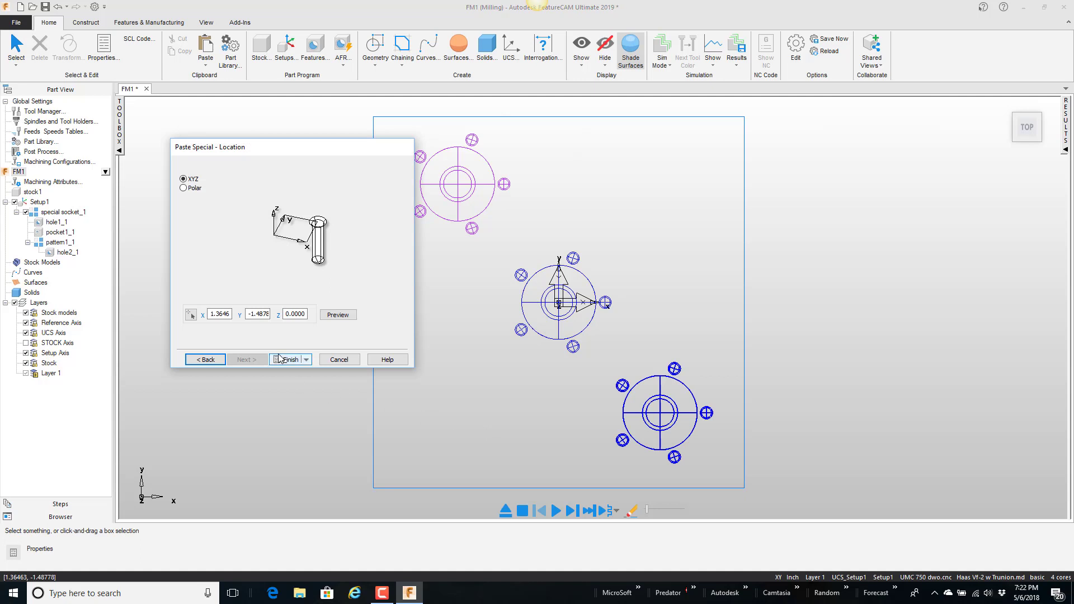
left_click(287, 359)
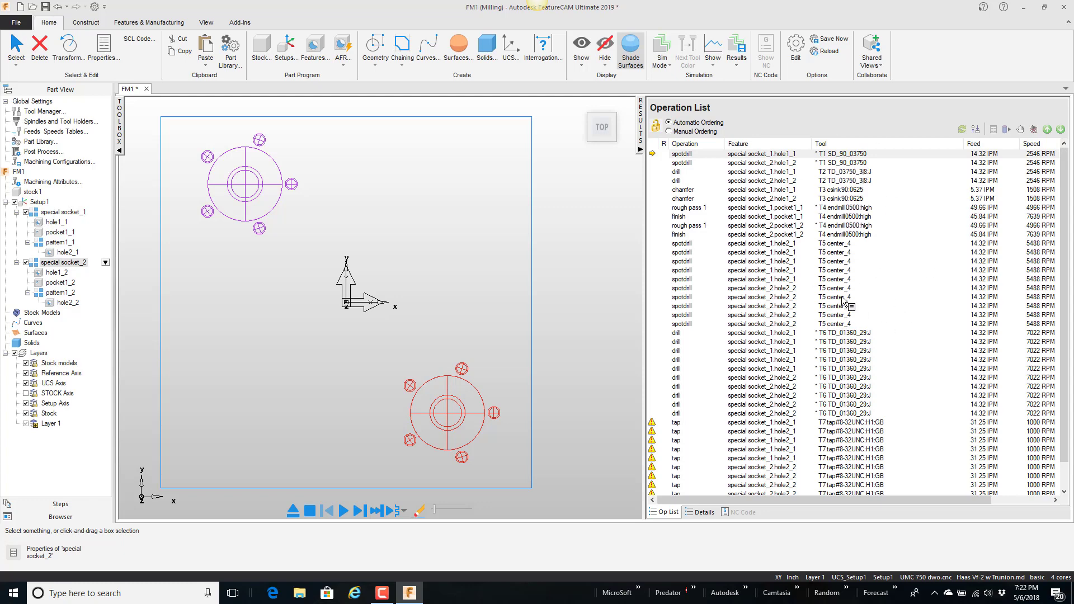
mouse_move(644, 151)
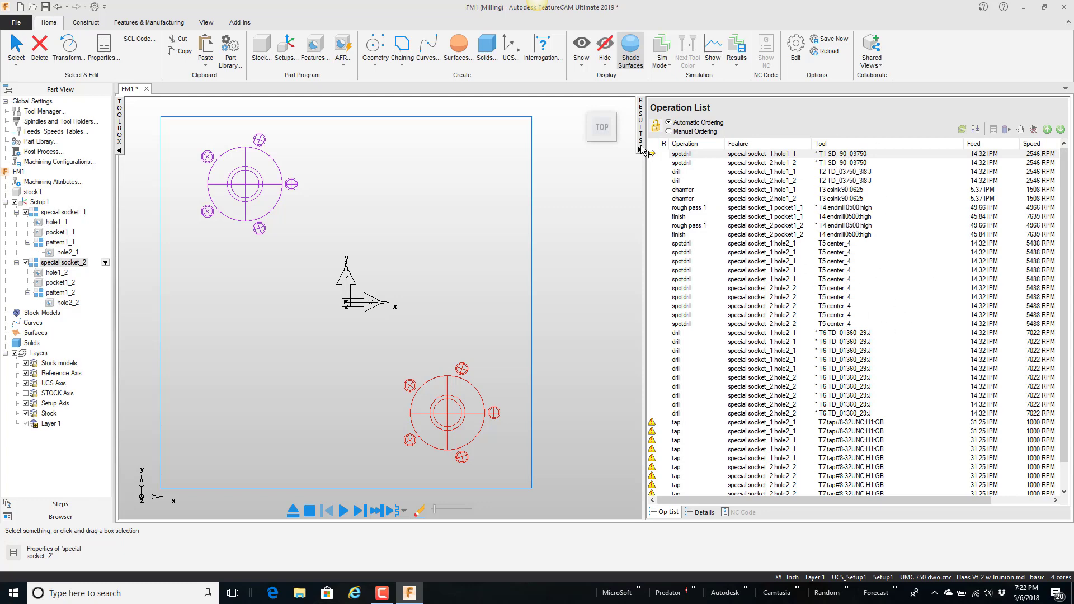